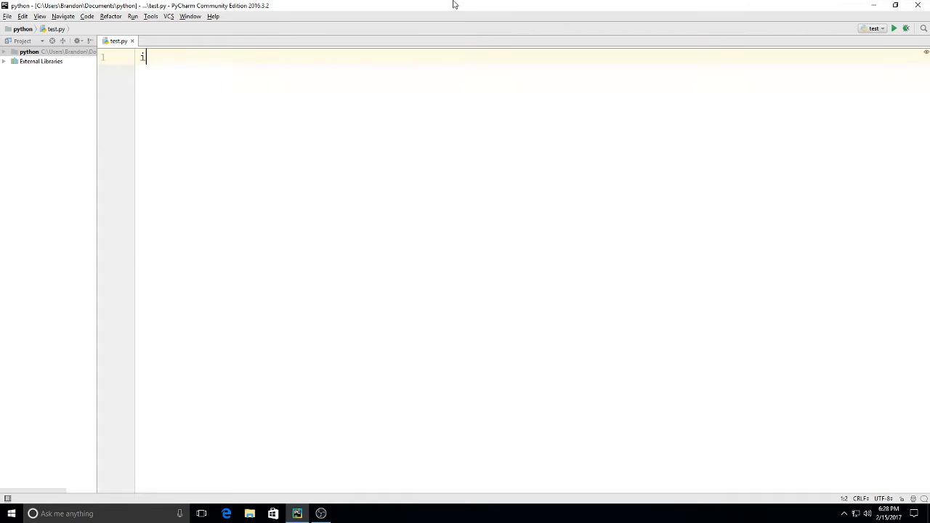
# Step: Write 'import smtplib' and 'import getpass' as the first two lines of test.py
pyautogui.write('import')
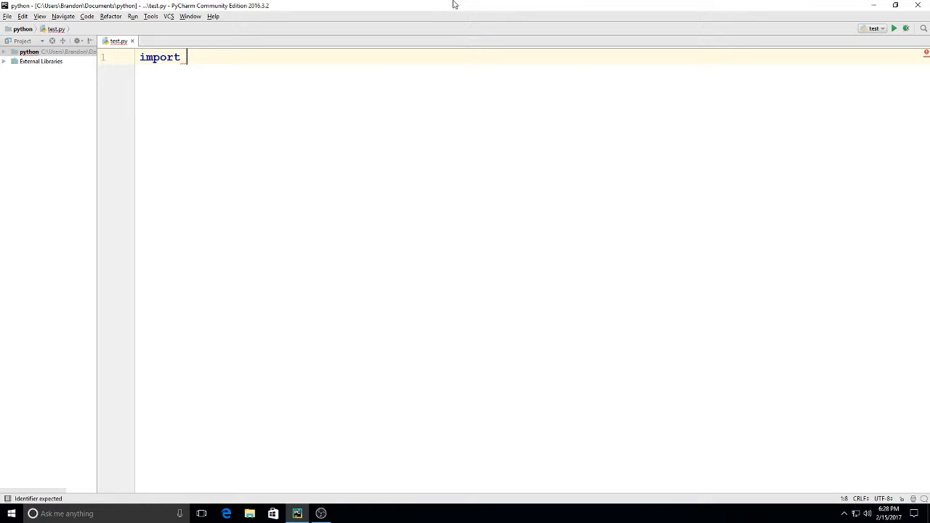
pyautogui.write('smt')
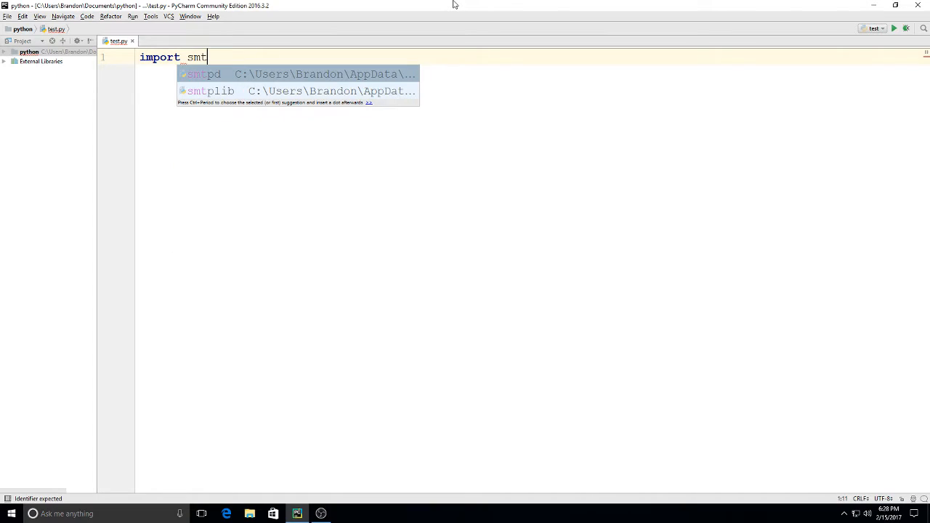
pyautogui.write('plib')
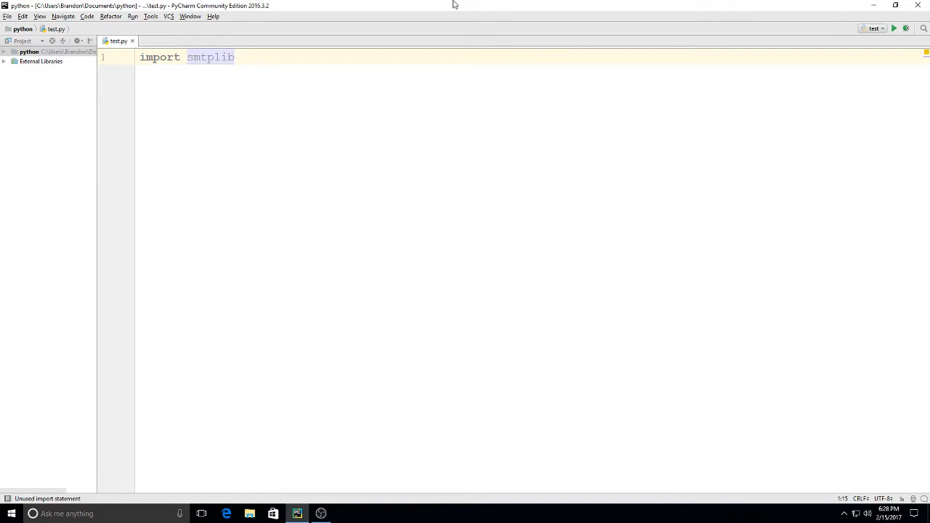
pyautogui.press('enter')
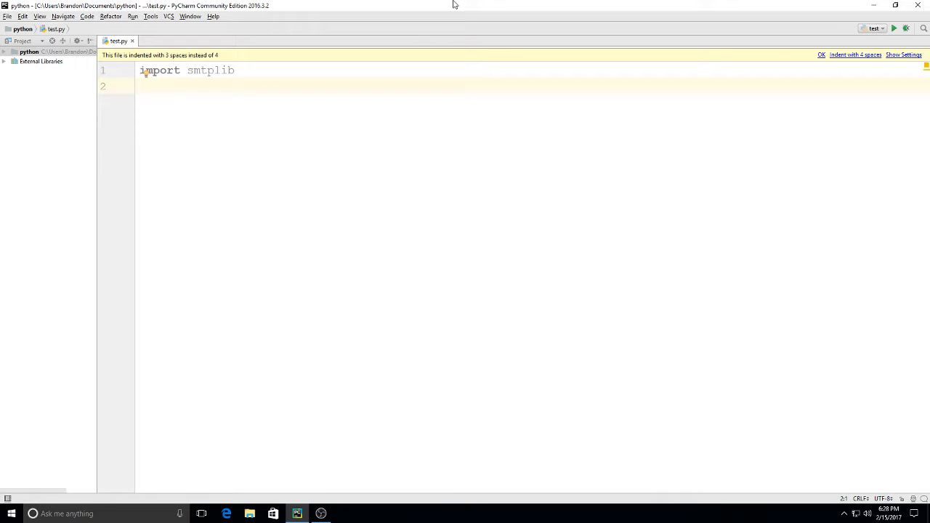
pyautogui.write('i')
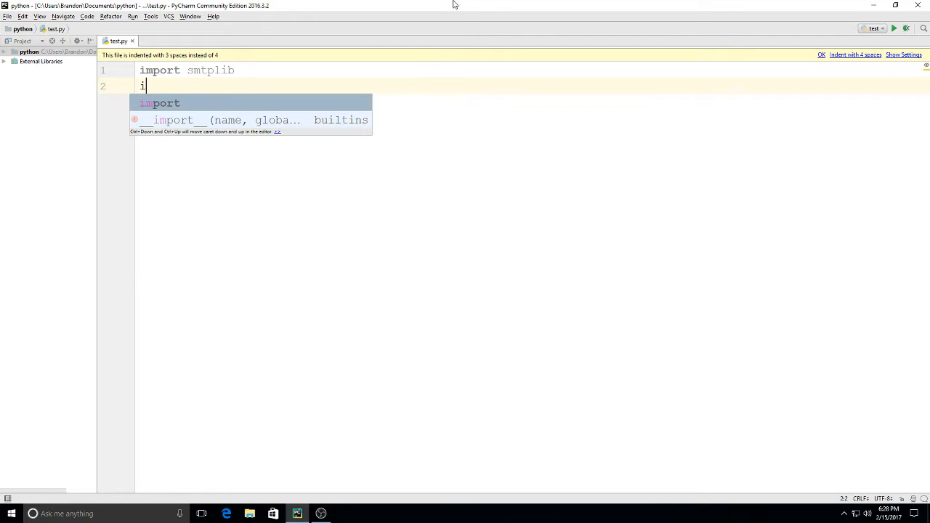
pyautogui.write('mport getpass')
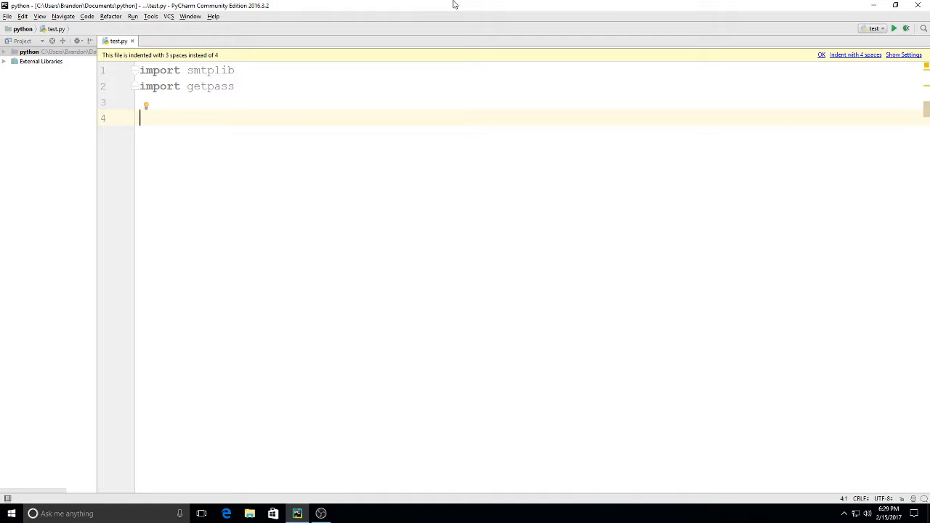
# Step: Add username = input("Enter your email.") to prompt for the sender's email
pyautogui.write('l')
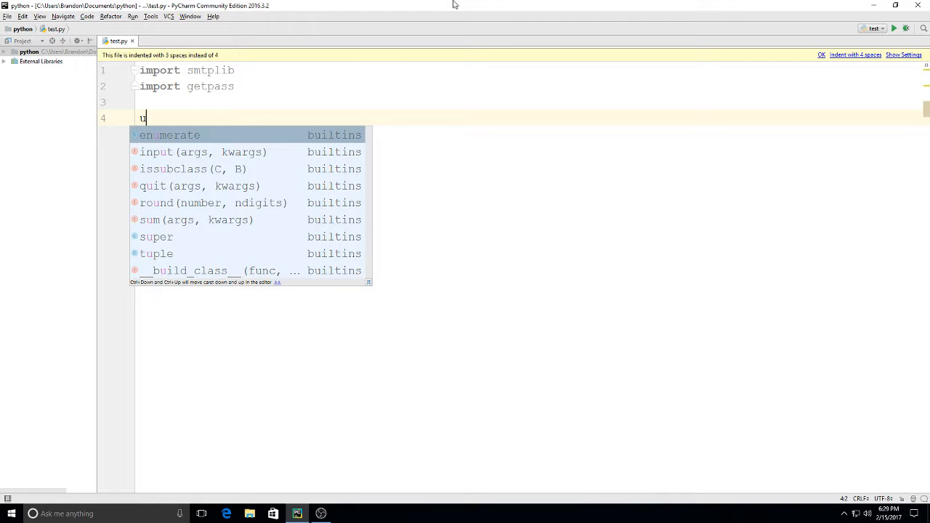
pyautogui.write('username')
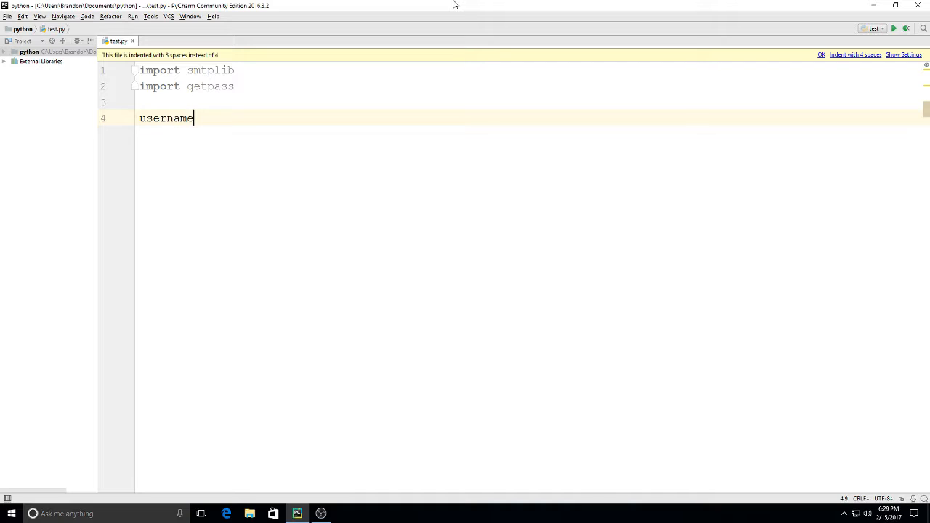
pyautogui.write('=')
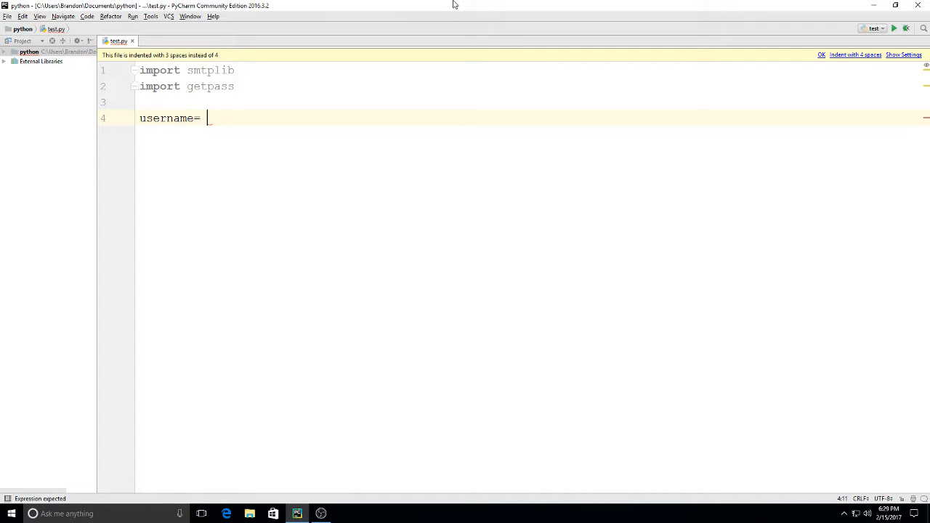
pyautogui.write('()')
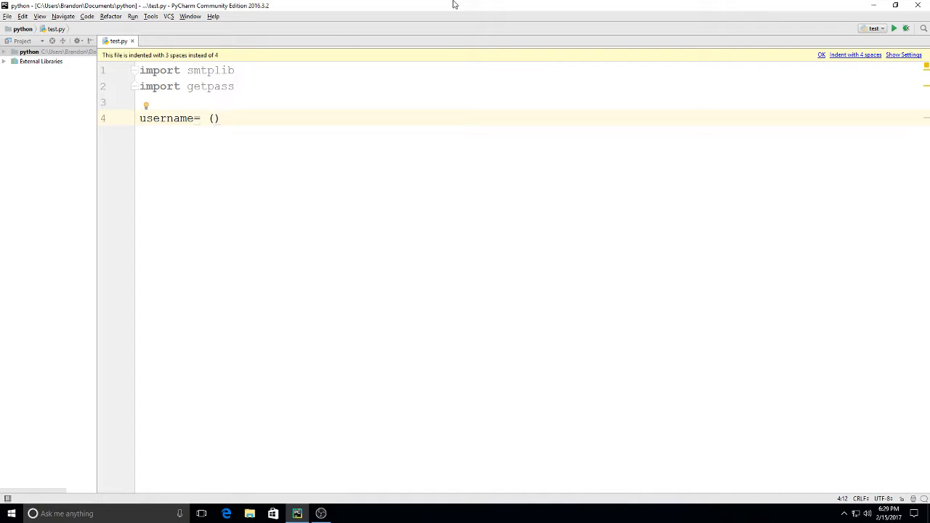
pyautogui.press('Backspace')
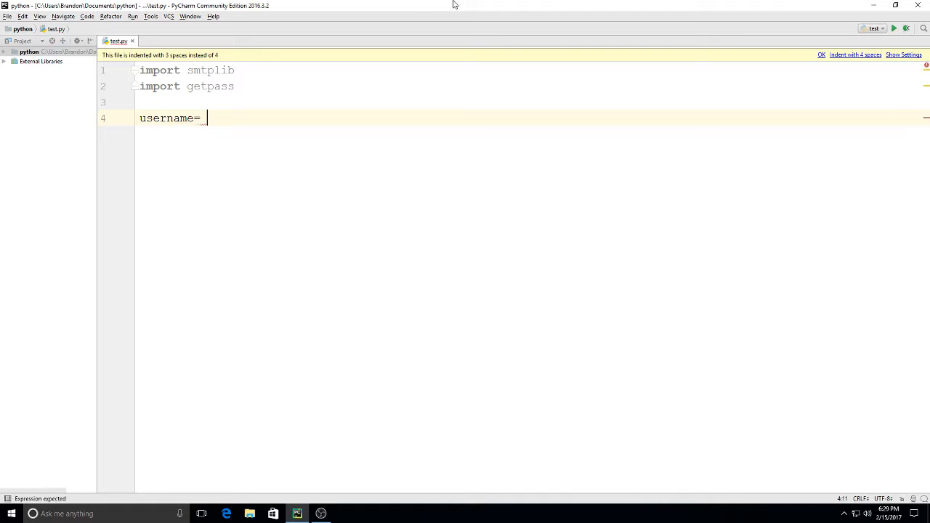
pyautogui.write('input ()')
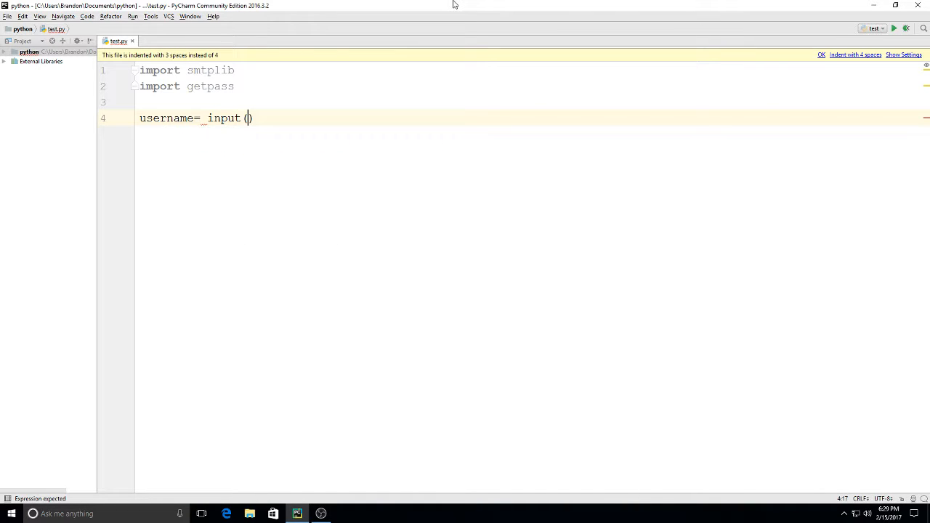
pyautogui.write('"Enter')
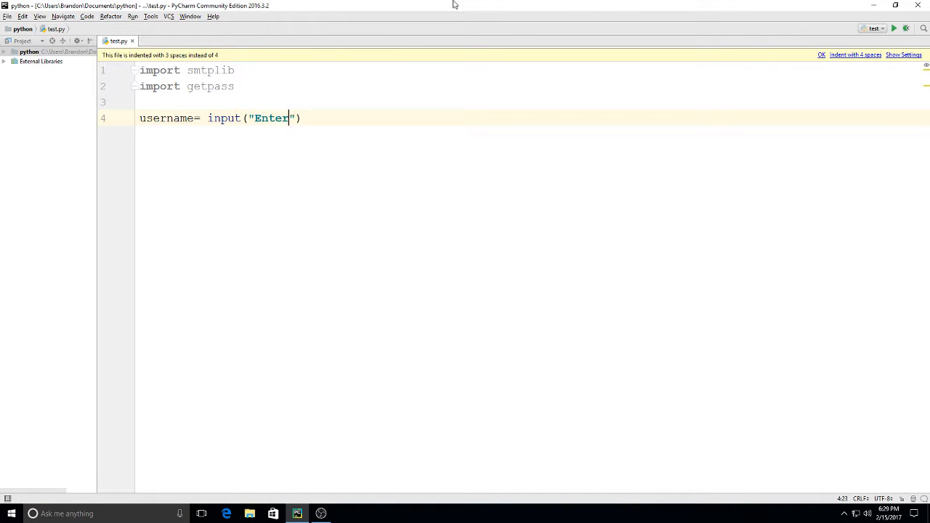
pyautogui.write('your email.')
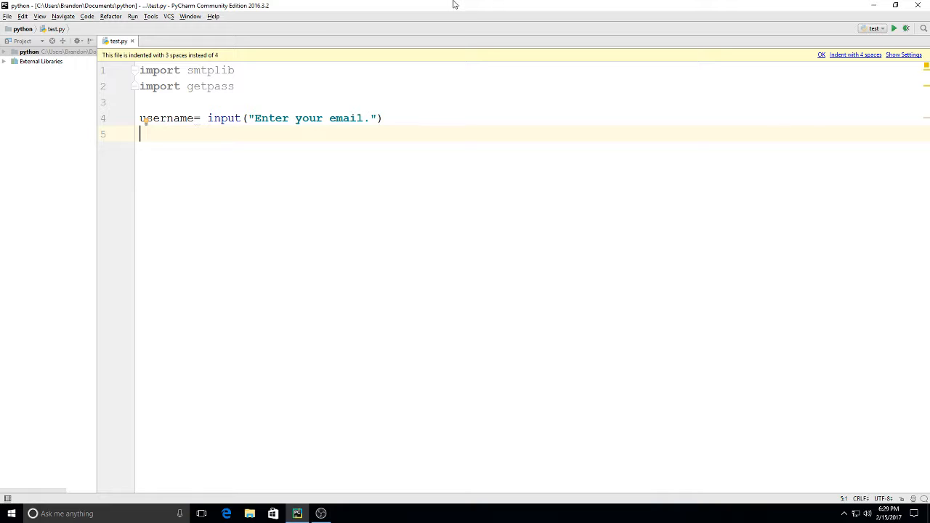
# Step: Add password = getpass.getpass("Enter your password.") on the next line
pyautogui.write('pass')
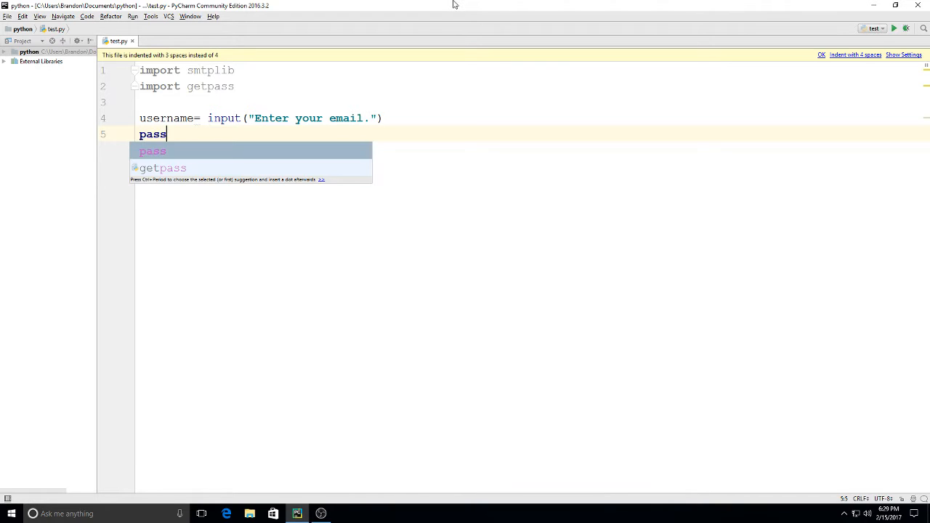
pyautogui.write('word =')
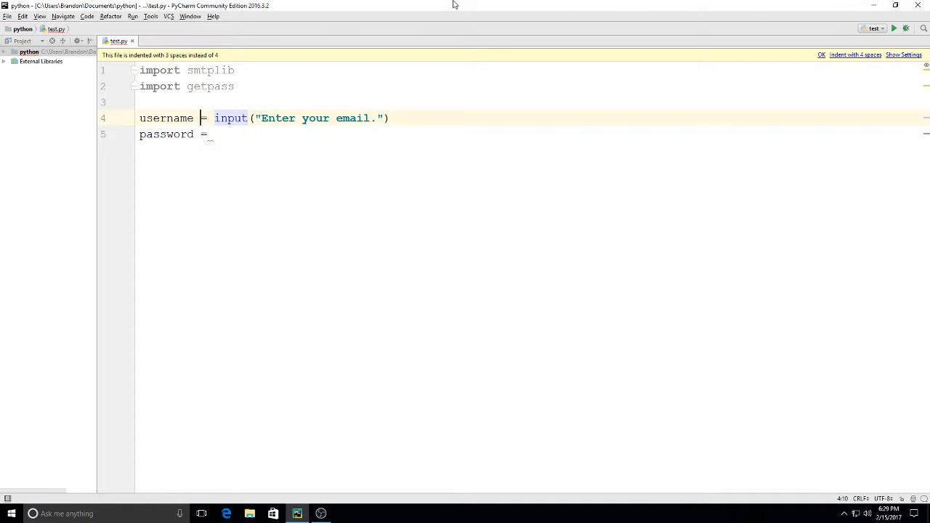
pyautogui.click(211, 134)
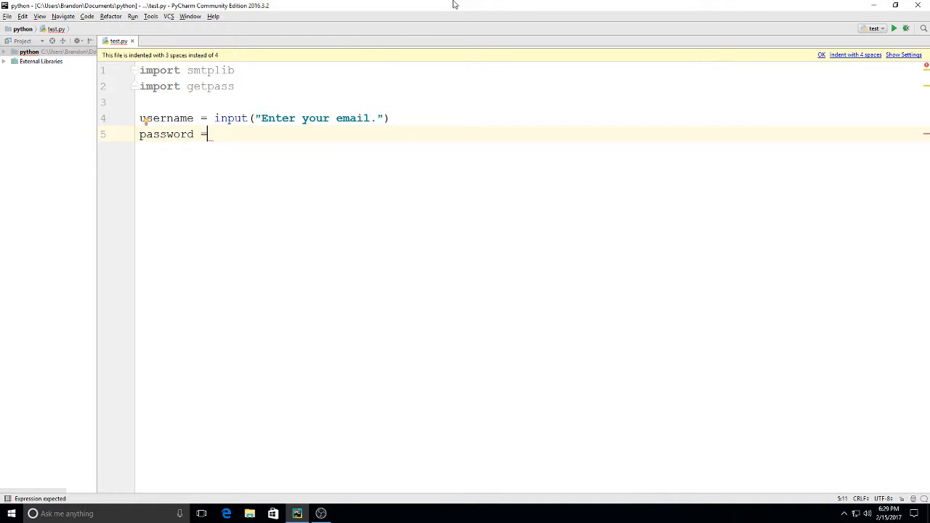
pyautogui.write('getpass')
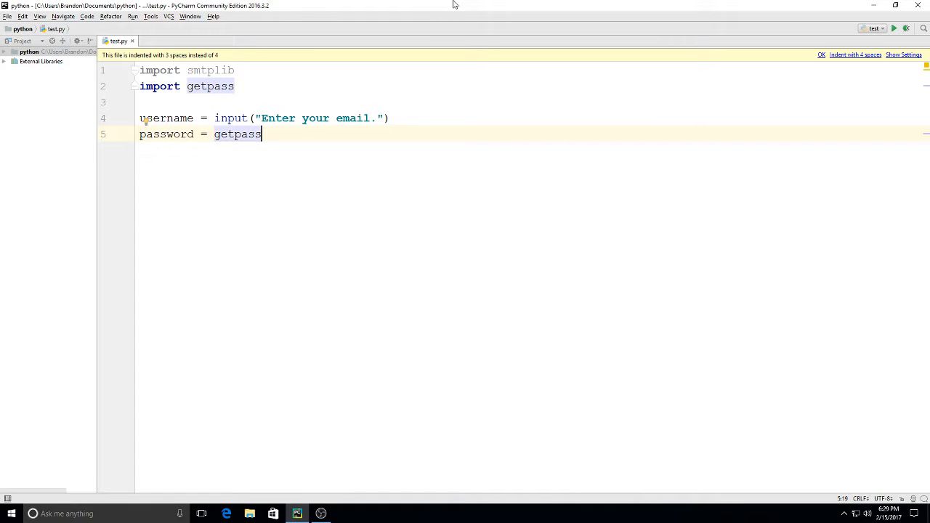
pyautogui.write('.getpass("')
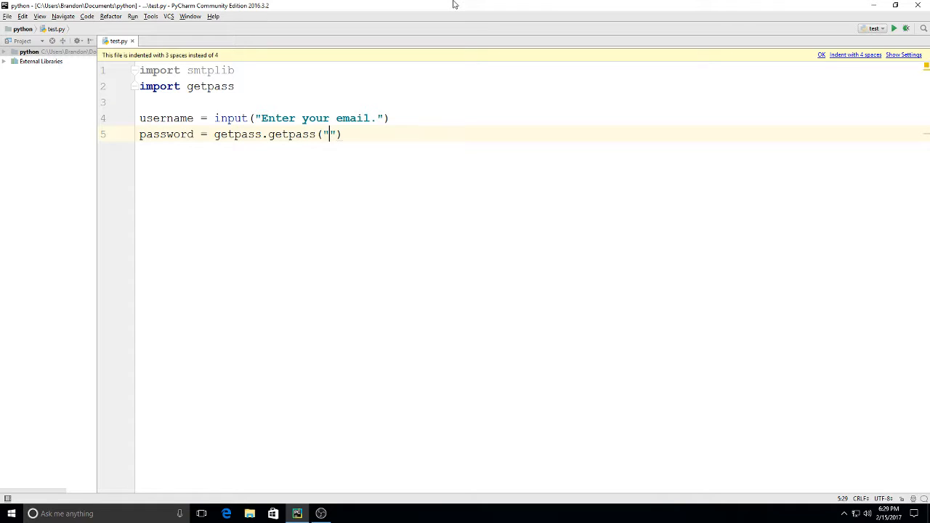
pyautogui.write('E')
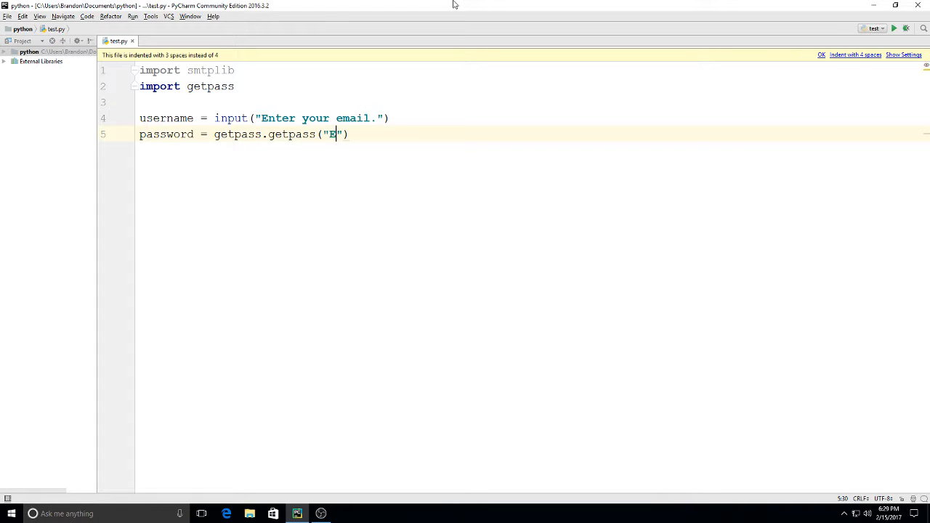
pyautogui.write('nter you r')
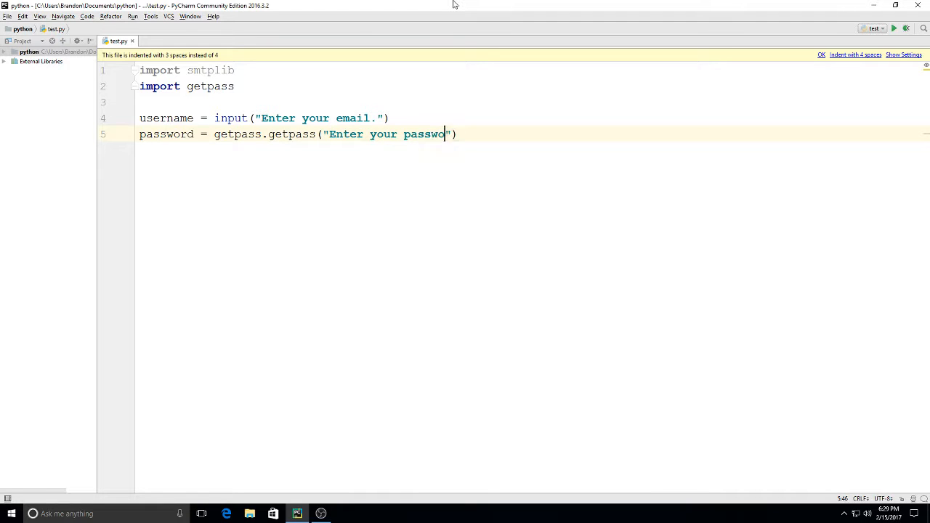
pyautogui.write('rd.')
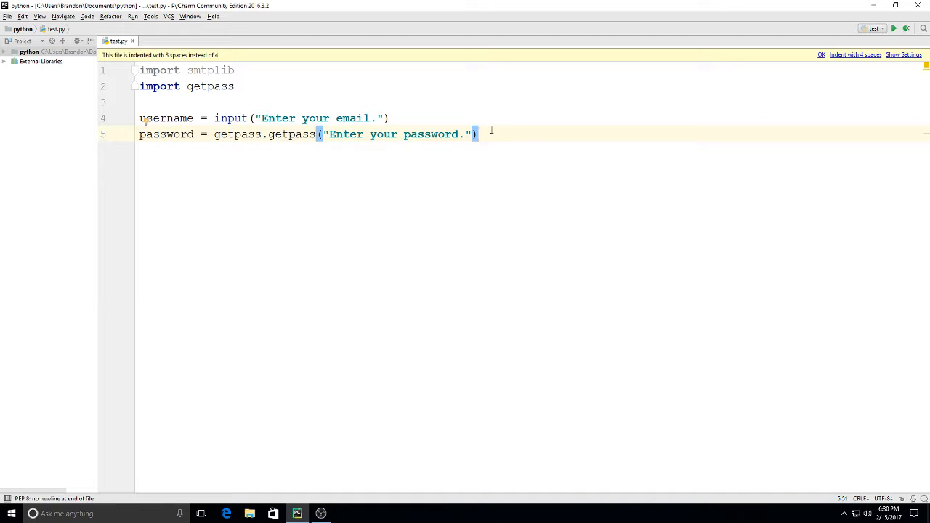
# Step: Add recipient = input("Enter email of person you are emailing.") on line 6
pyautogui.press('enter')
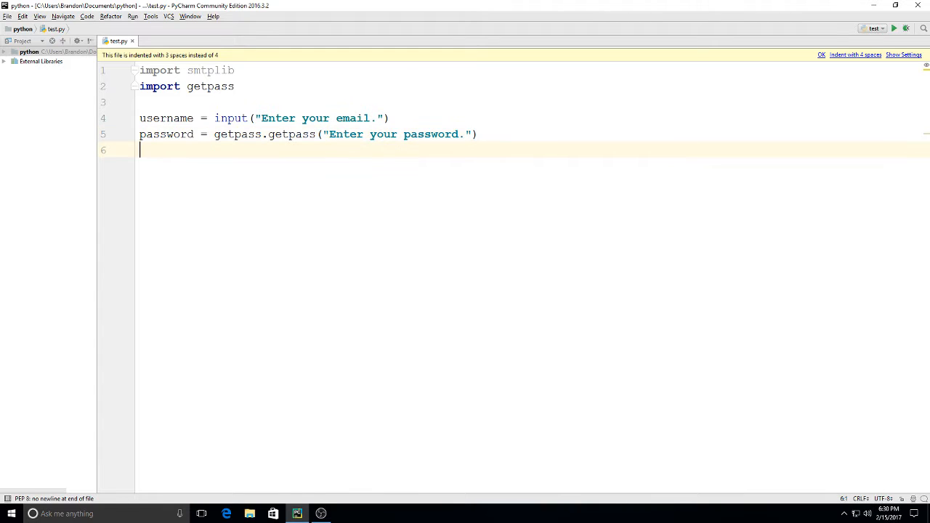
pyautogui.write('r')
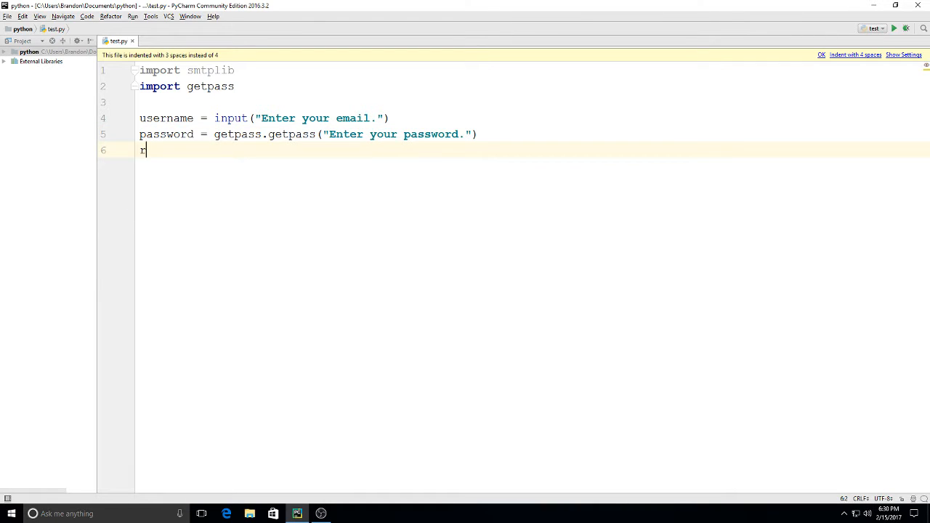
pyautogui.write('ecipie')
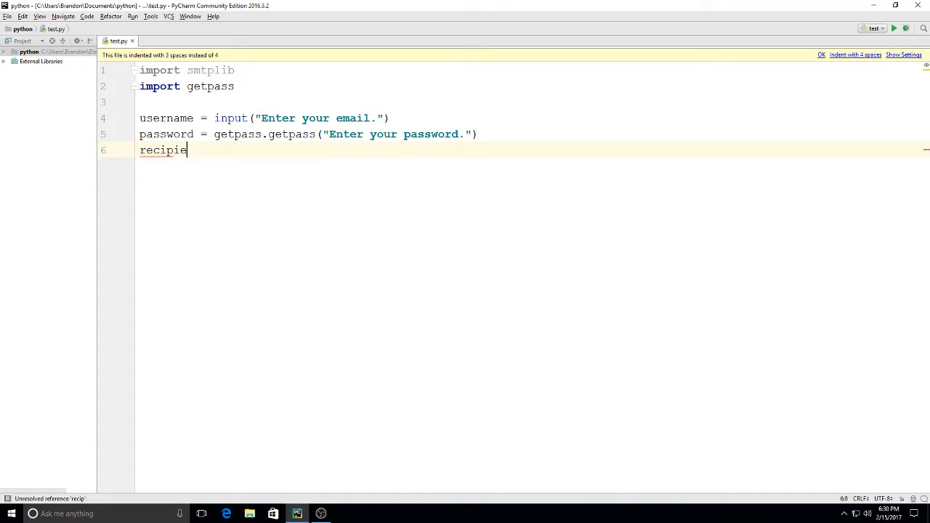
pyautogui.write('nt =')
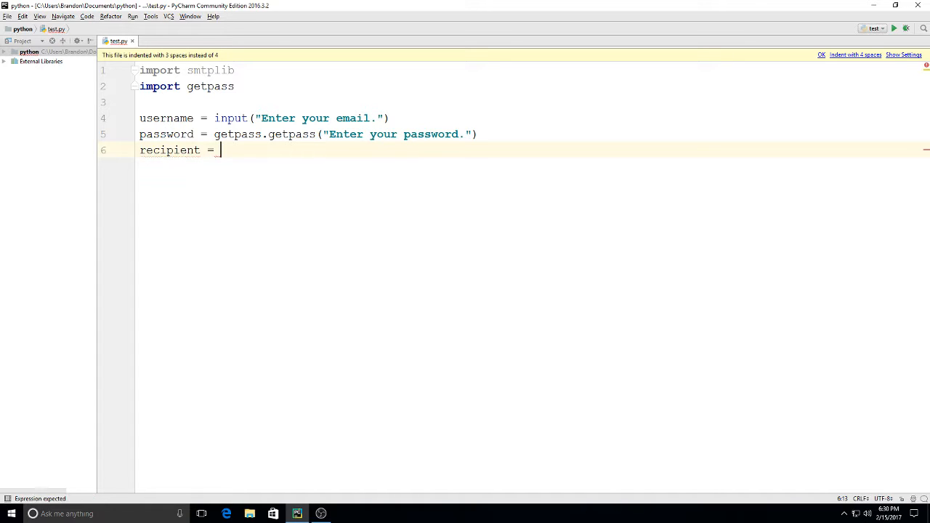
pyautogui.write('inp')
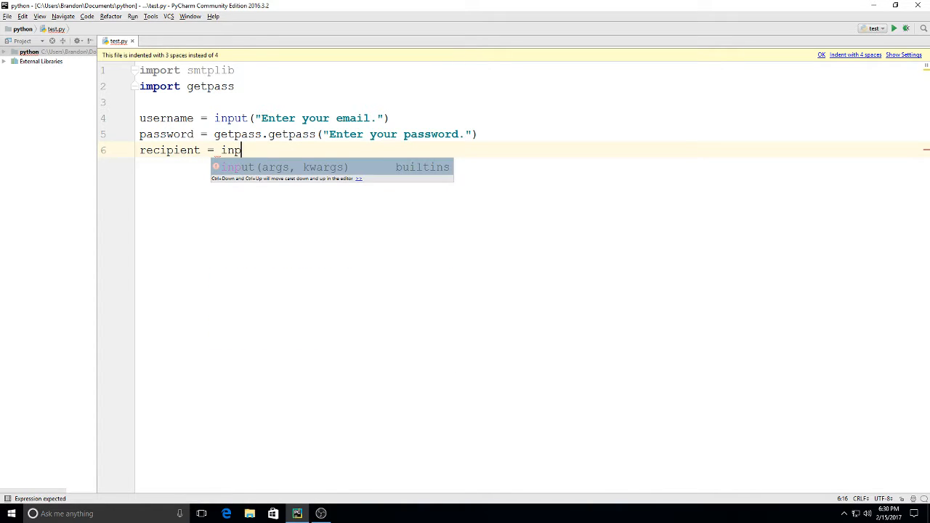
pyautogui.press('Tab')
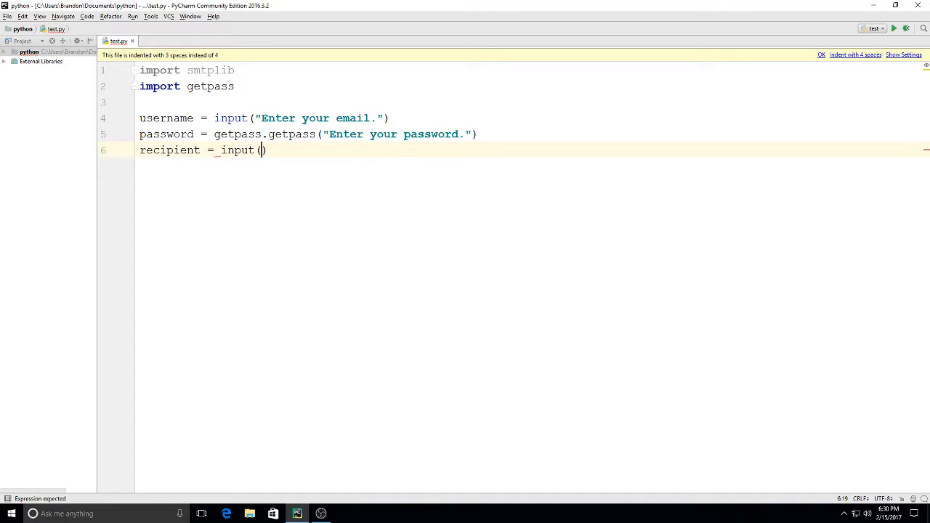
pyautogui.write('"Enter"')
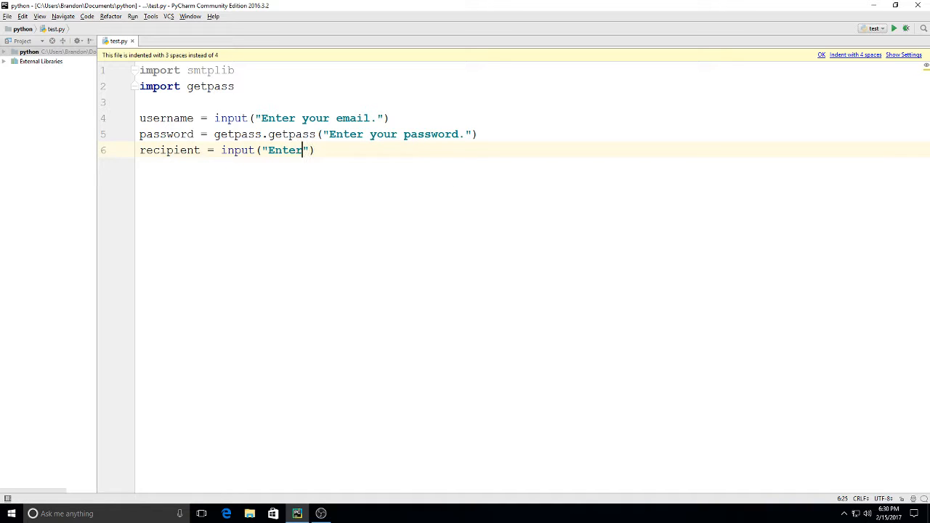
pyautogui.write('email t')
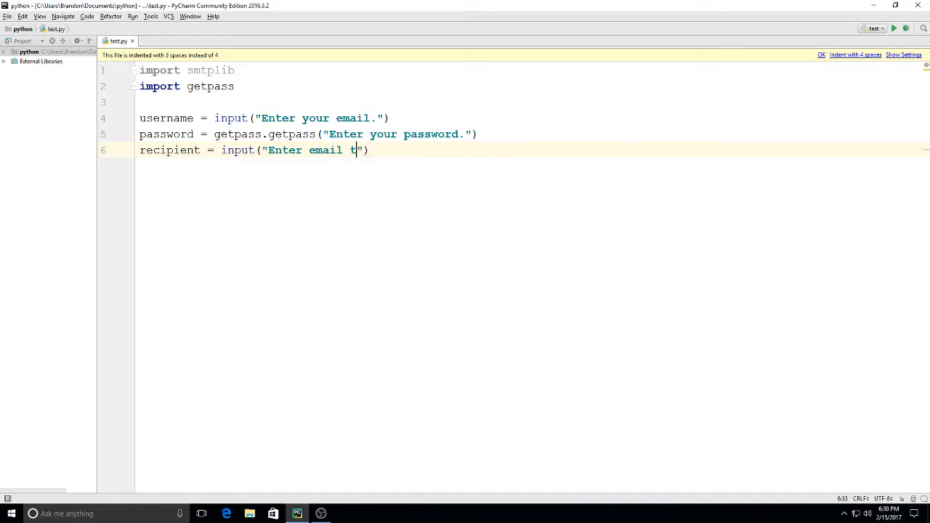
pyautogui.write('o person')
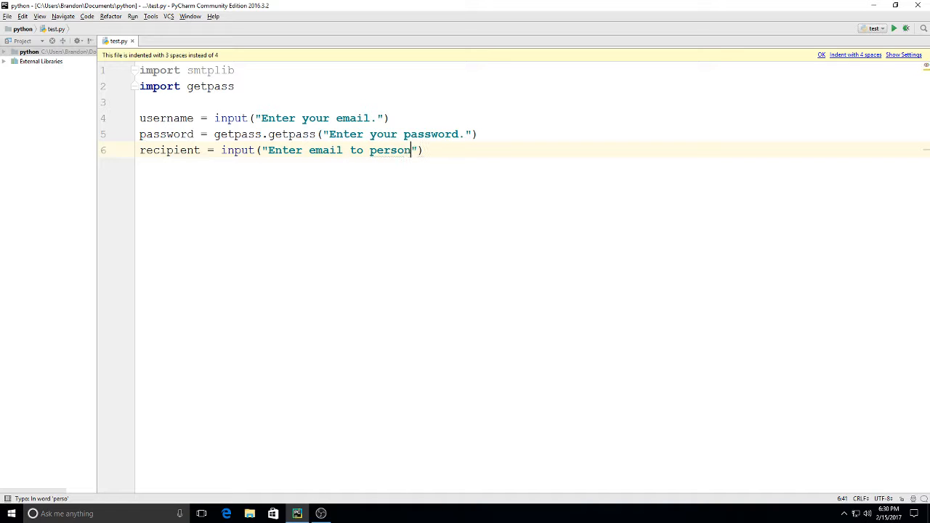
pyautogui.write('you are emaili')
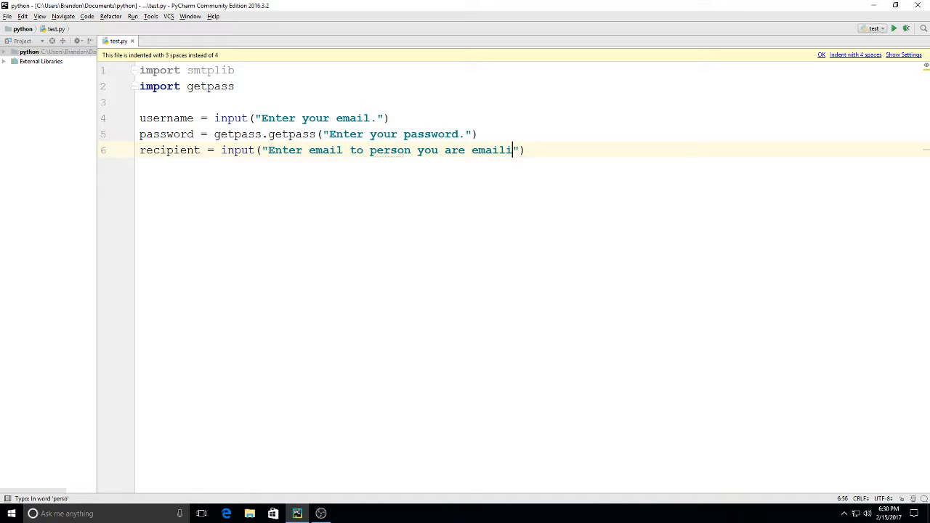
pyautogui.write('ng.')
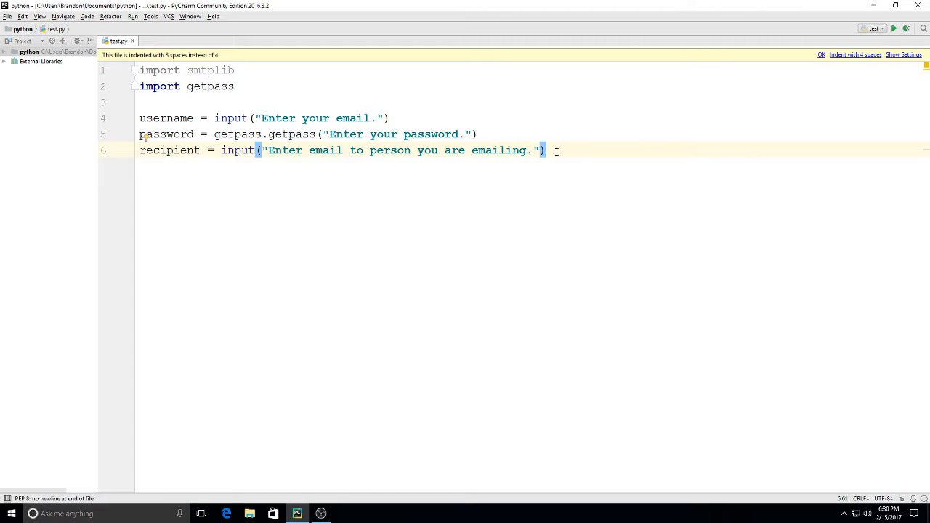
pyautogui.press('enter')
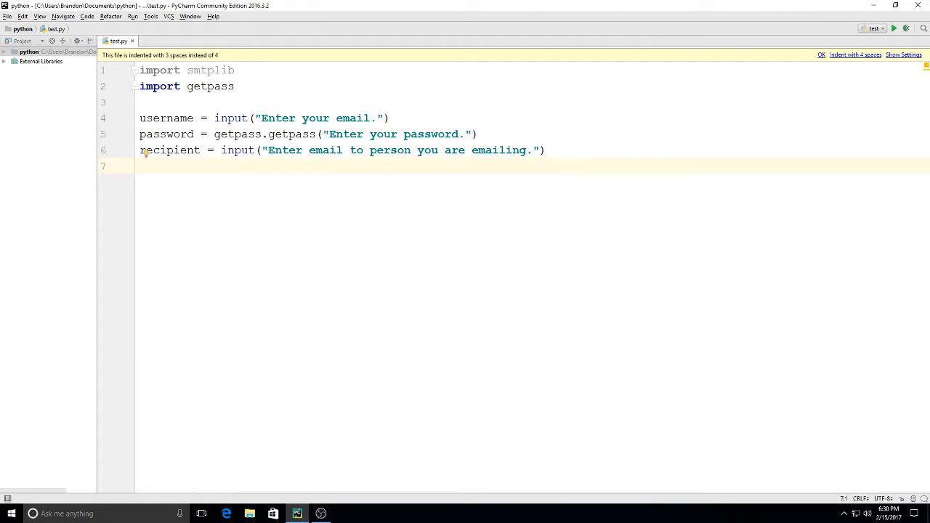
# Step: Add msg = input("Enter your message.") on line 7 with blank lines below
pyautogui.write('msg =')
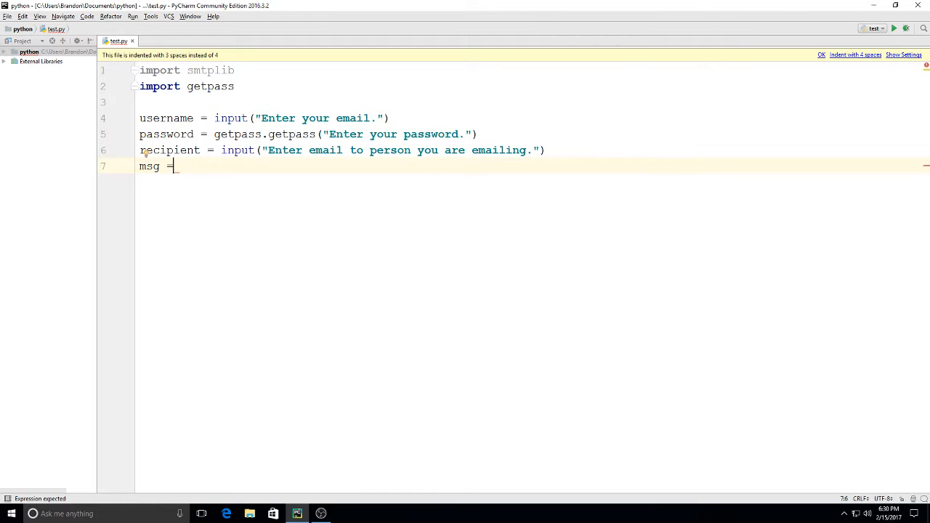
pyautogui.write('input(')
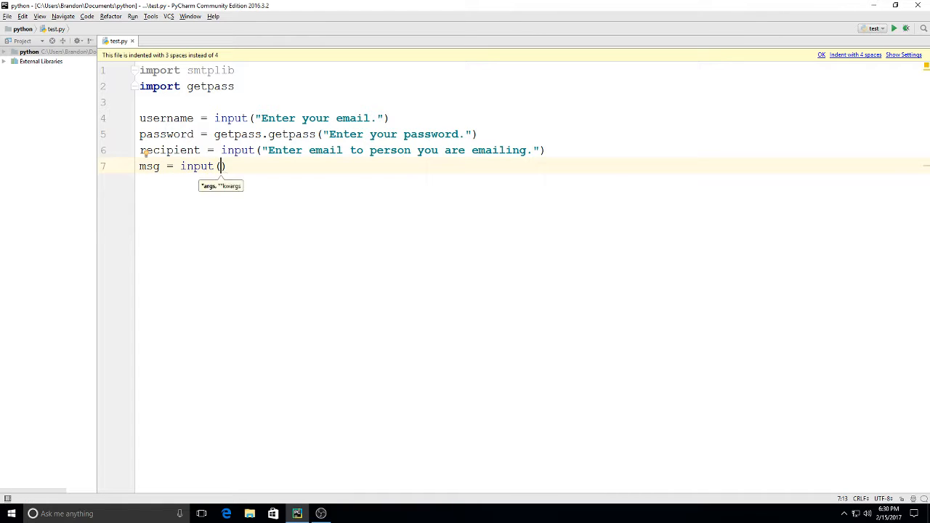
pyautogui.write('"Enter emai')
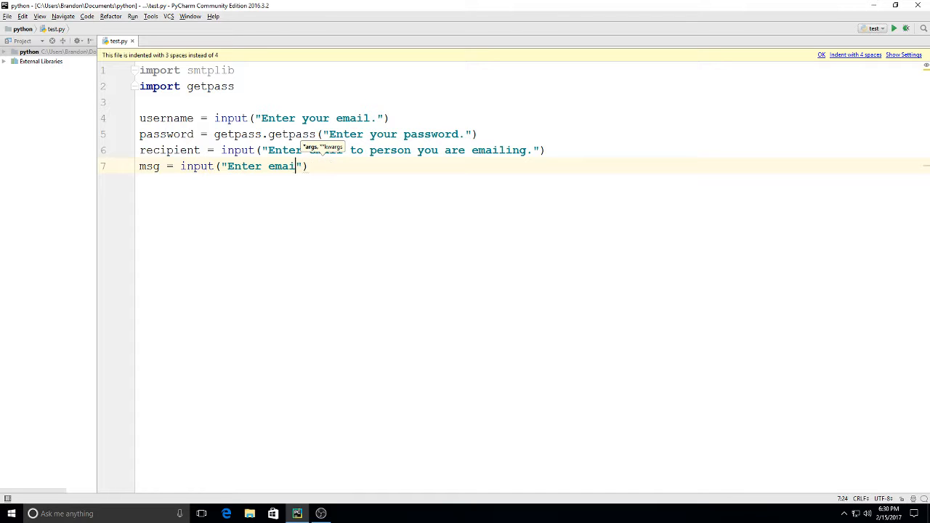
pyautogui.write('your')
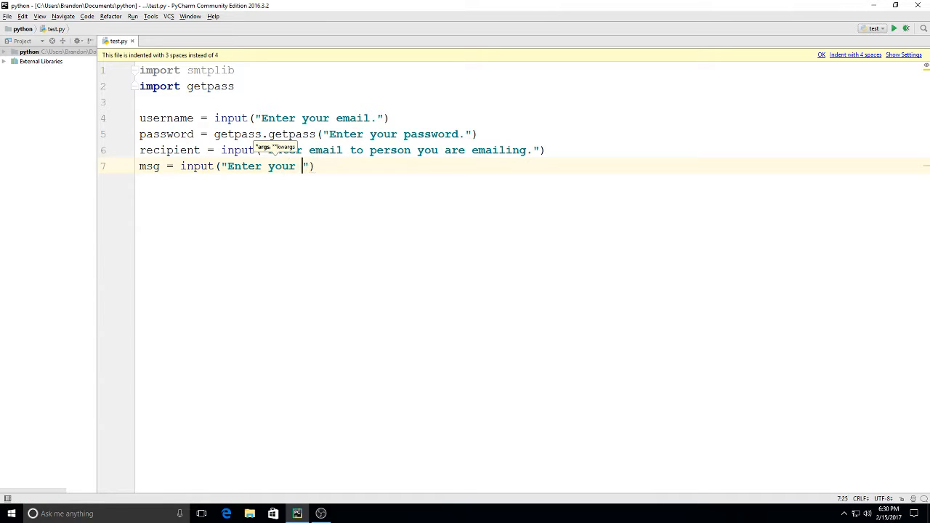
pyautogui.write('mes')
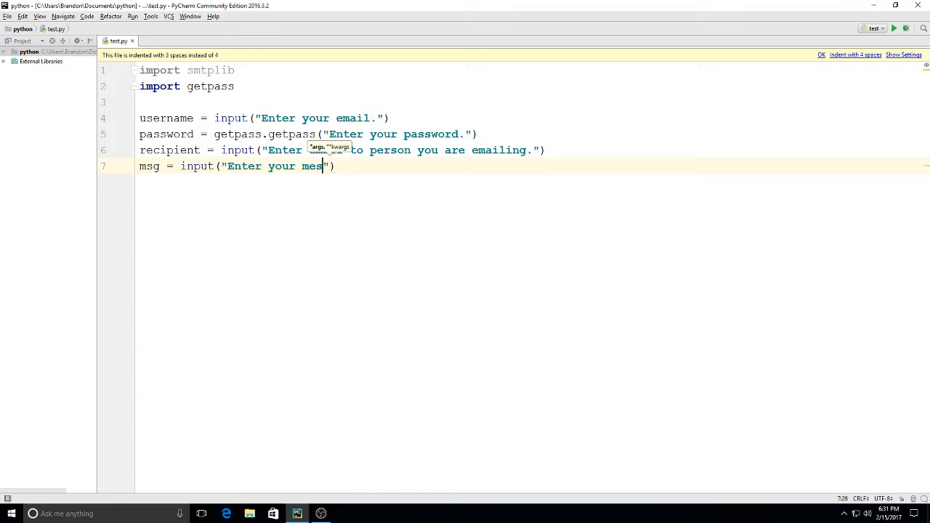
pyautogui.write('atg')
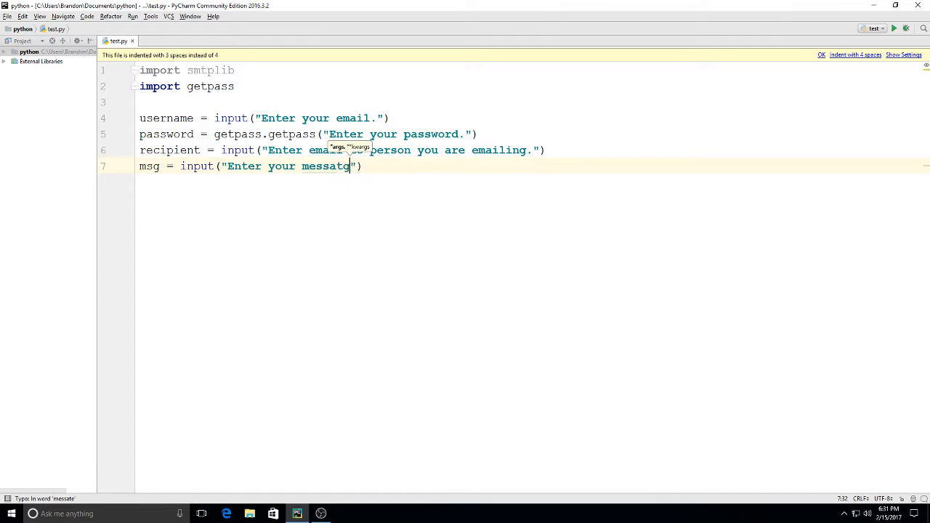
pyautogui.write('e.')
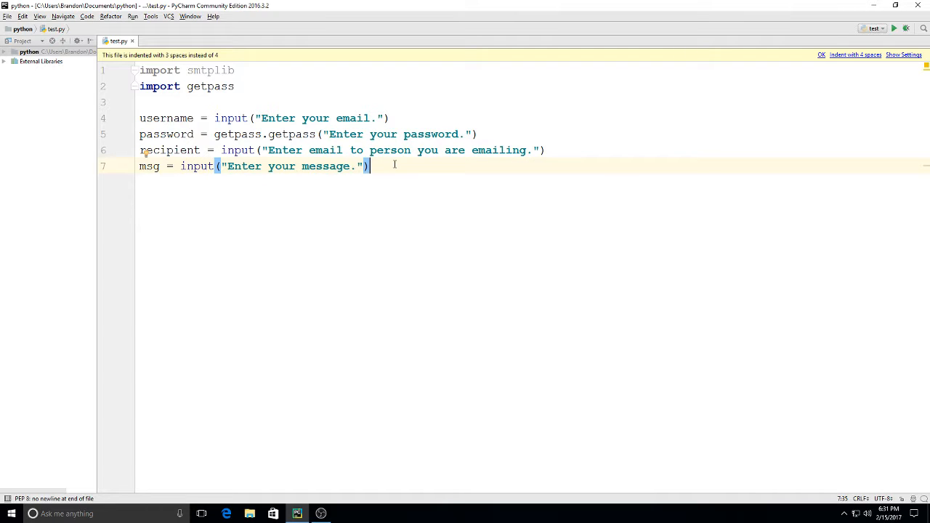
pyautogui.press('Enter')
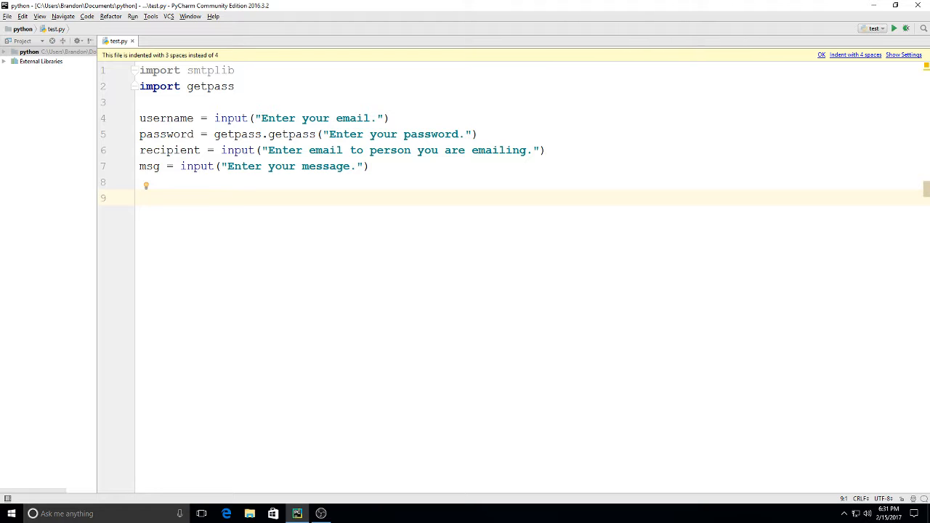
# Step: Add server = smtplib.SMTP("smtp.gmail.com", 587) on line 9
pyautogui.write('server =')
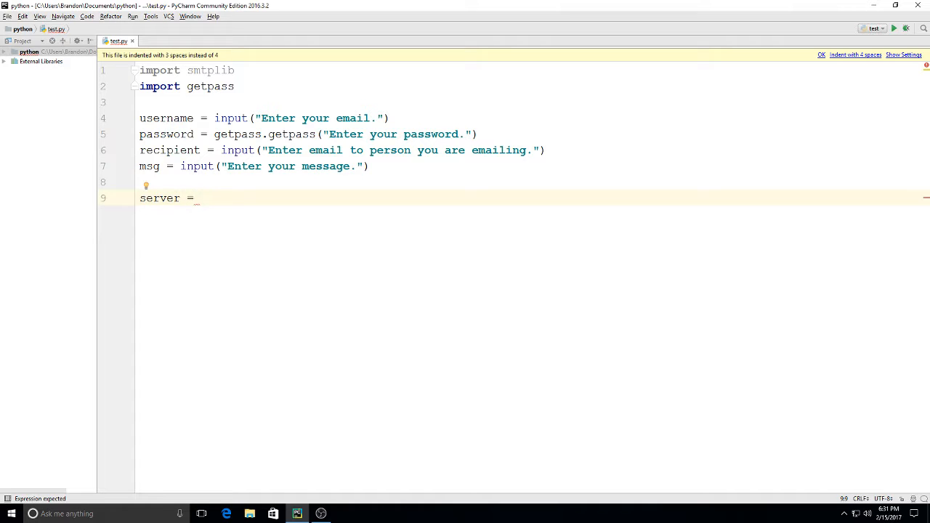
pyautogui.write('sm')
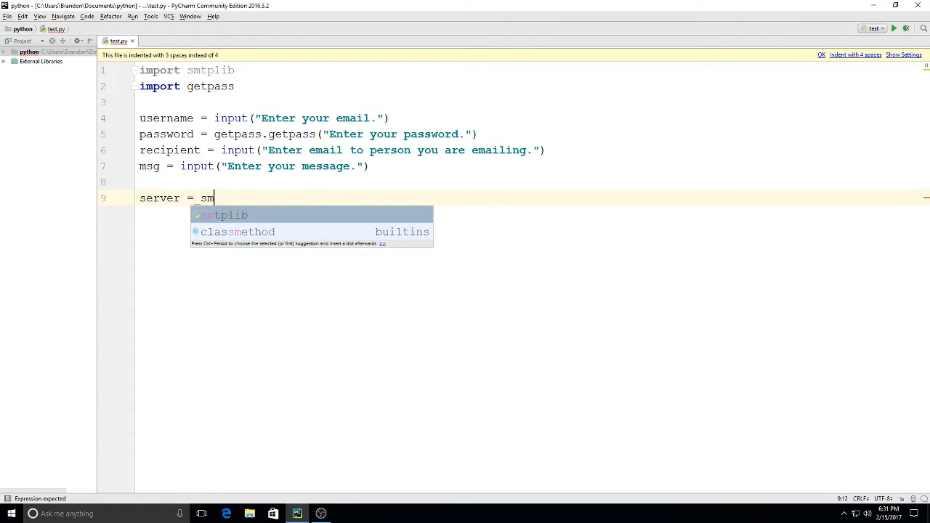
pyautogui.write('plib')
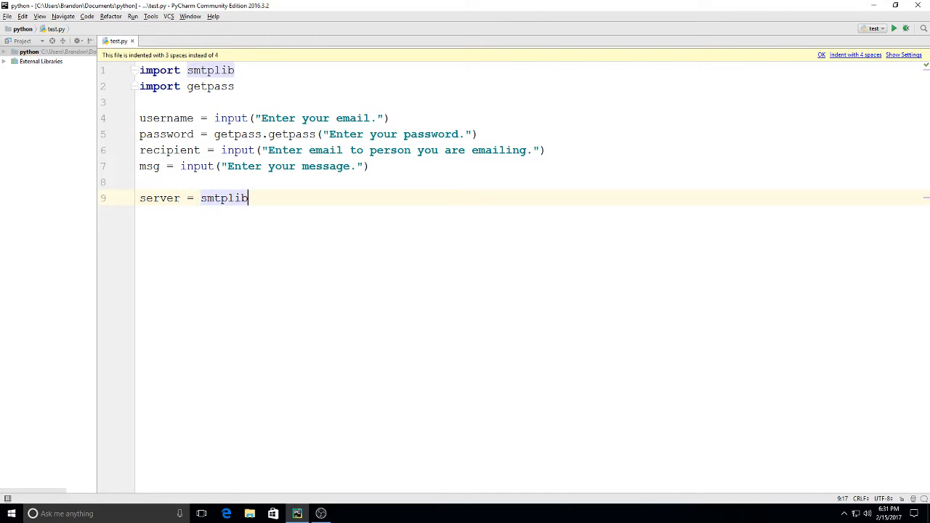
pyautogui.write('.SMT')
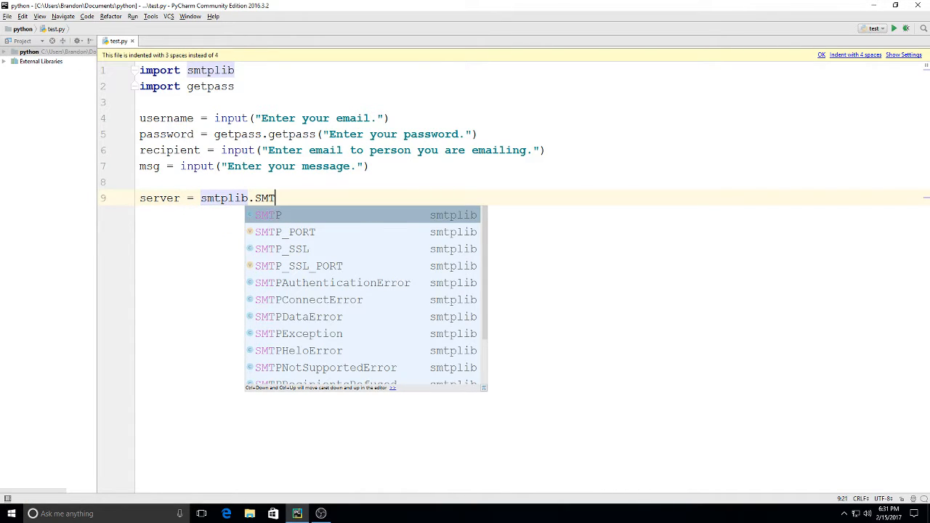
pyautogui.write('P("')
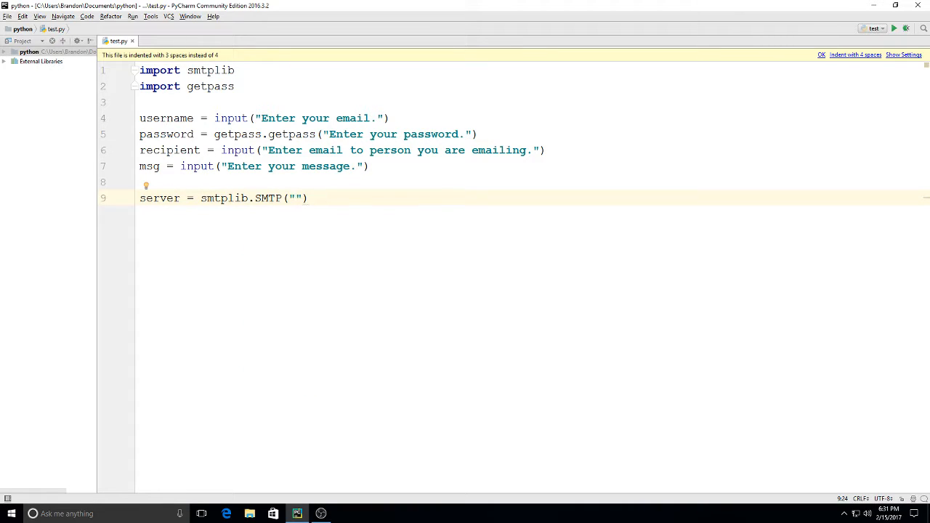
pyautogui.write('smtp.gmai')
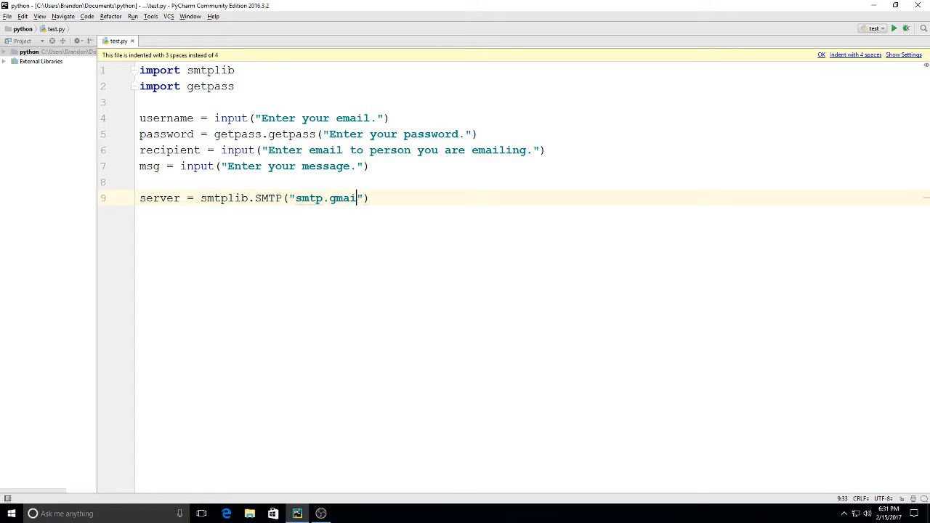
pyautogui.write('.com')
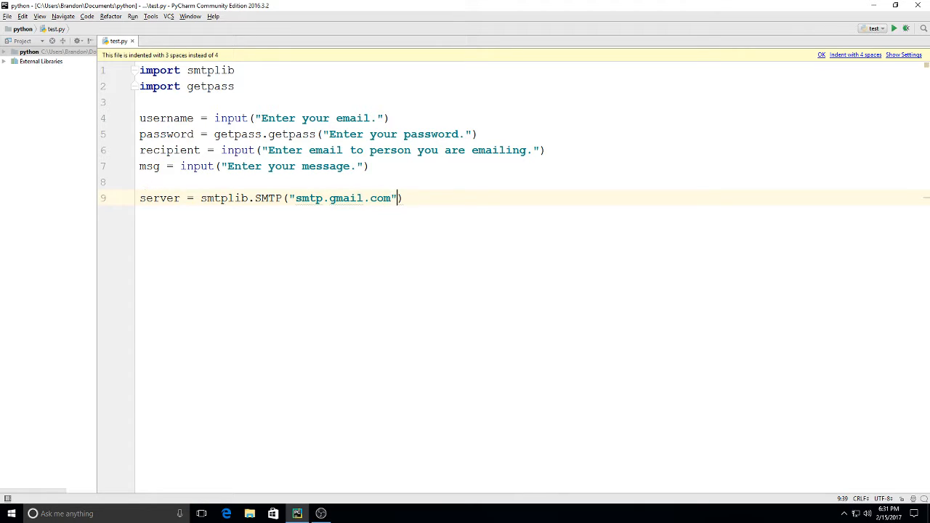
pyautogui.write(',')
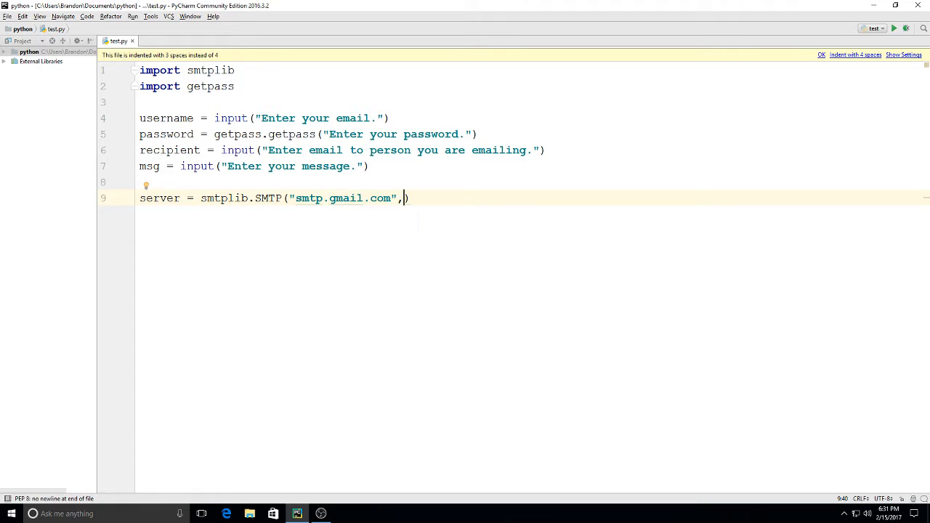
pyautogui.write('587')
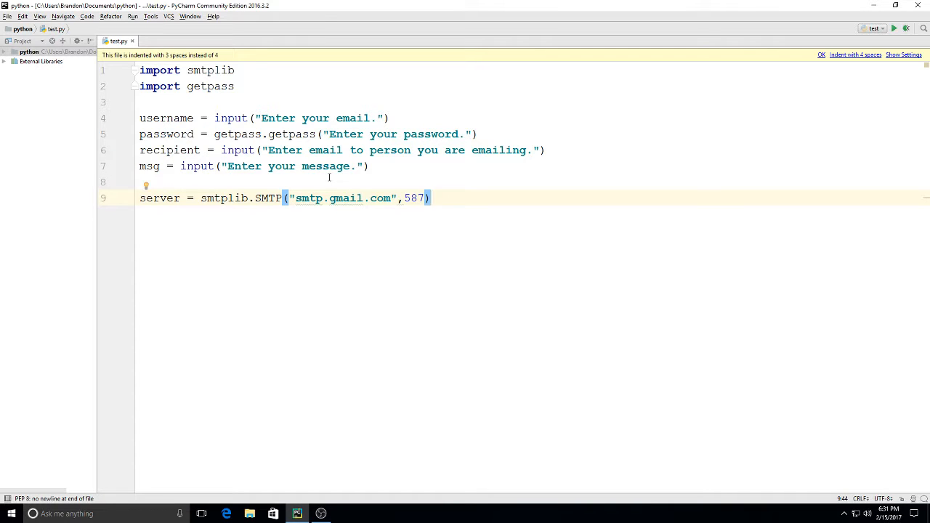
pyautogui.press('enter')
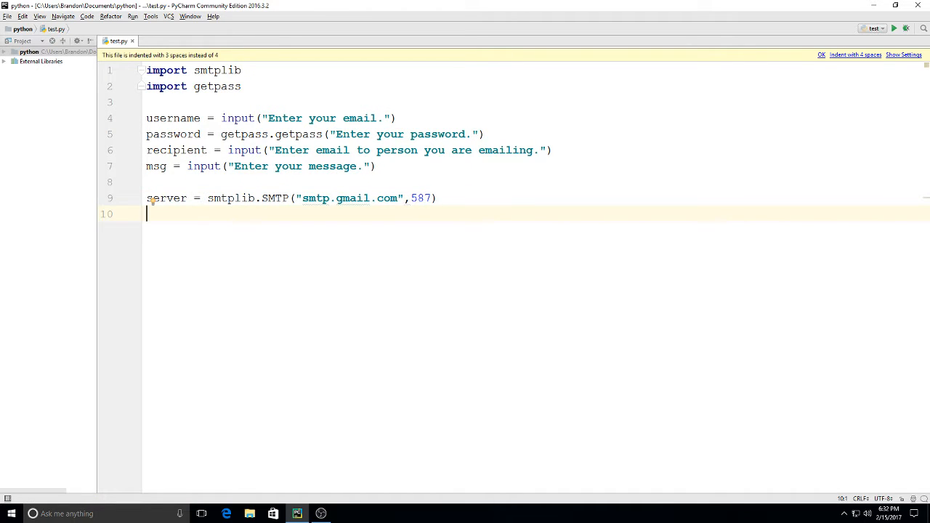
# Step: Add server.starttls() on line 10 to enable encryption
pyautogui.write('server')
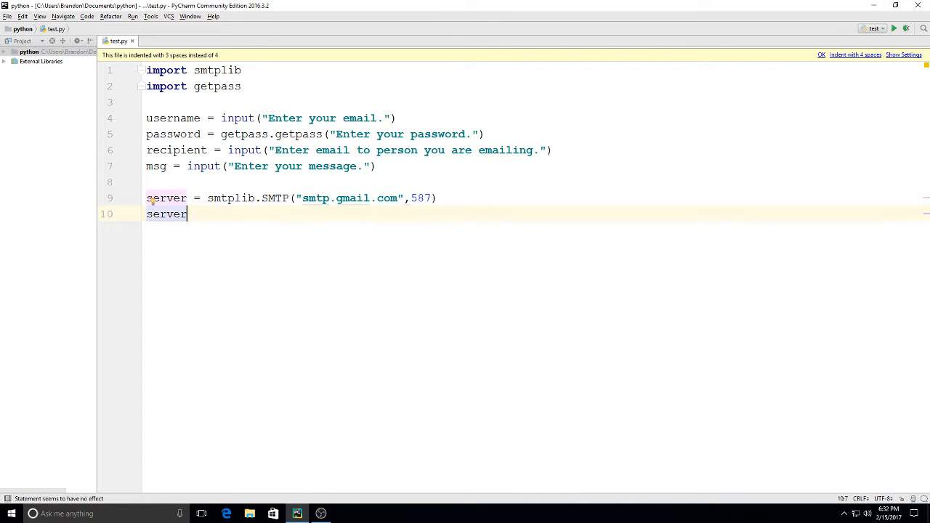
pyautogui.write('.star')
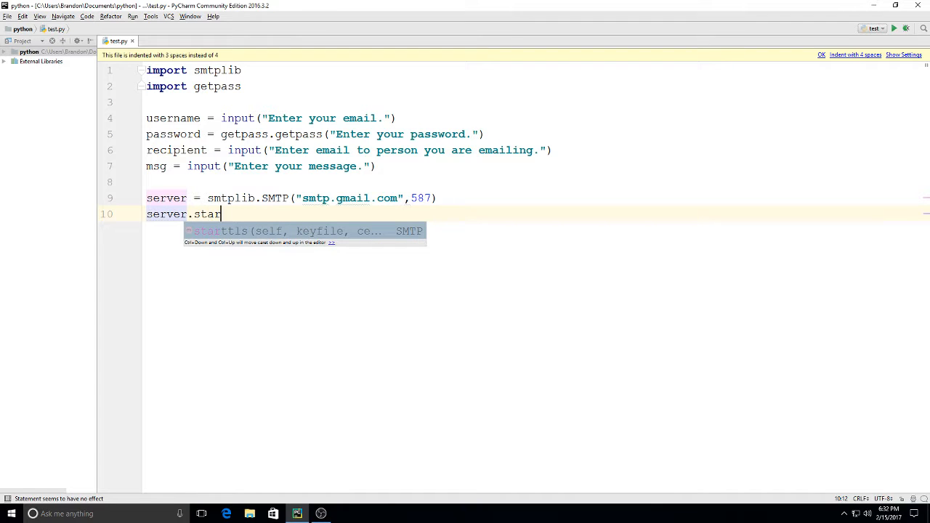
pyautogui.write('ttls(')
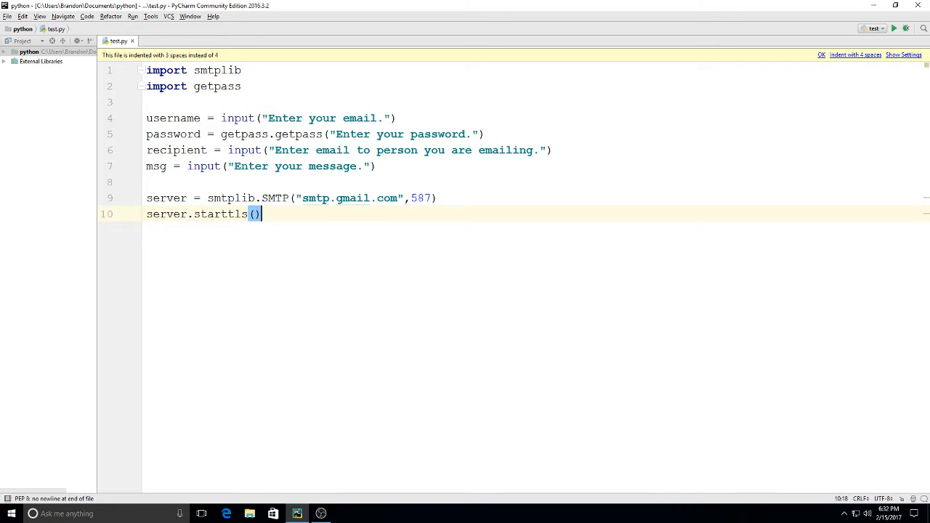
pyautogui.press('enter')
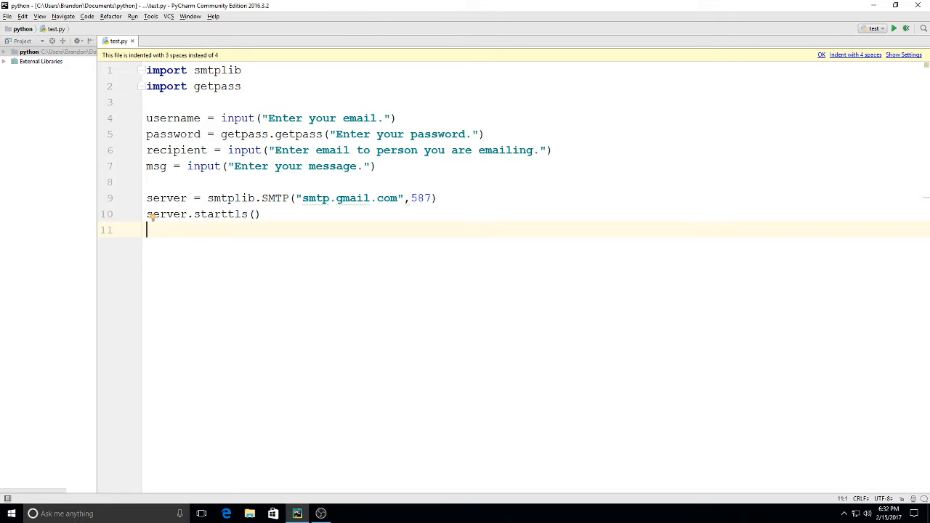
# Step: Add server.login(username, password) on line 11
pyautogui.write('server.login(')
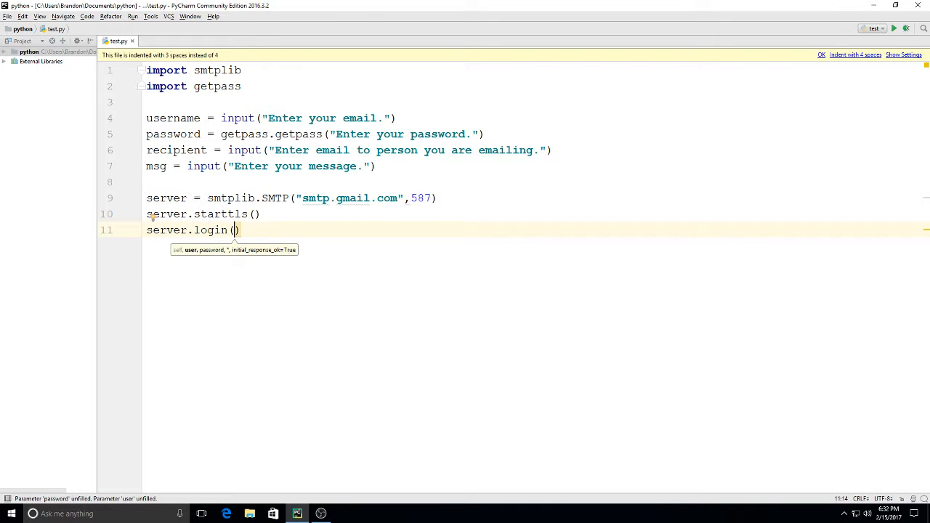
pyautogui.write('u')
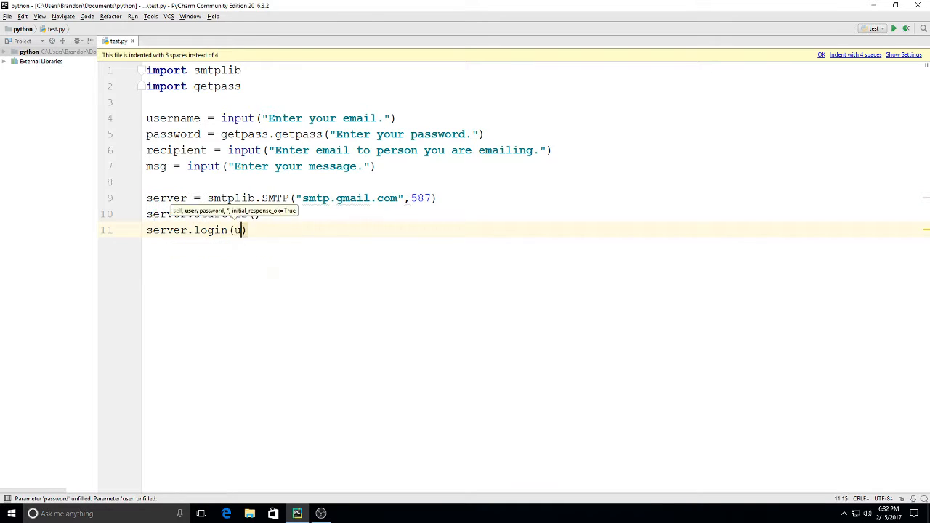
pyautogui.write('username')
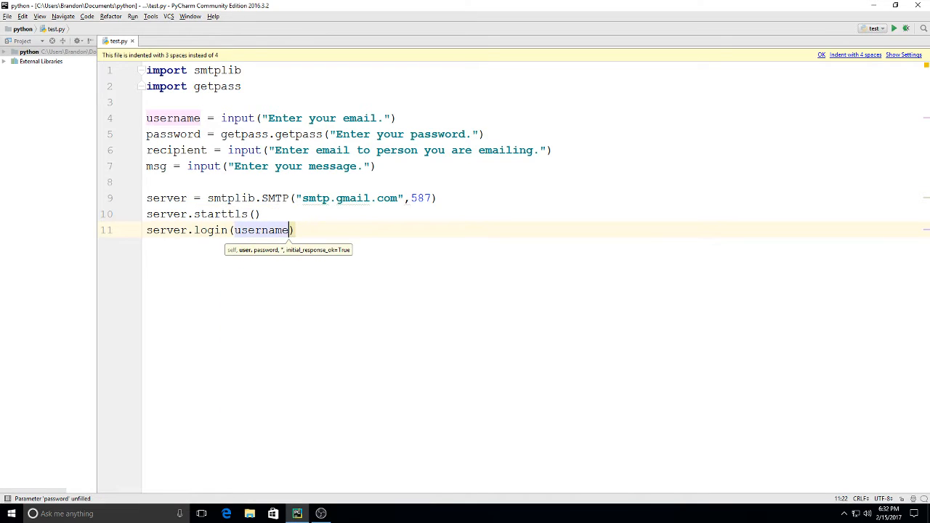
pyautogui.write(', passw')
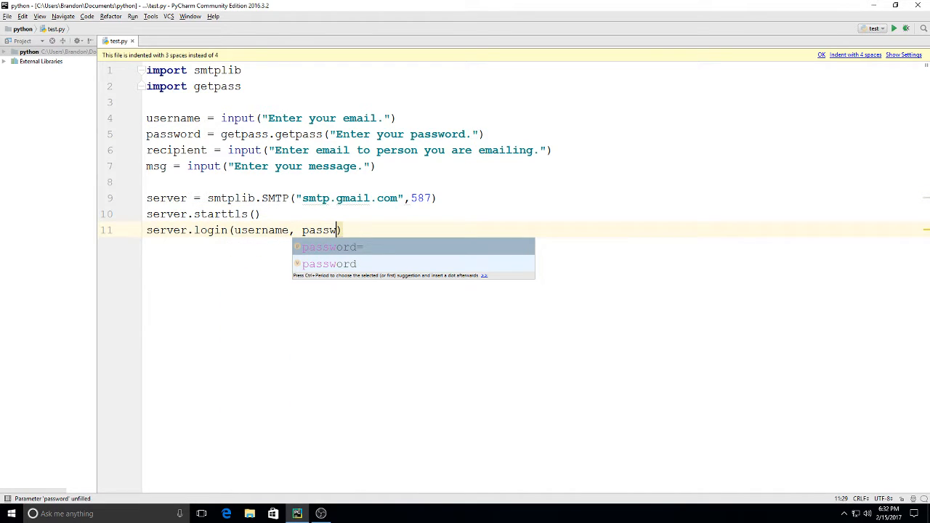
pyautogui.write('ord')
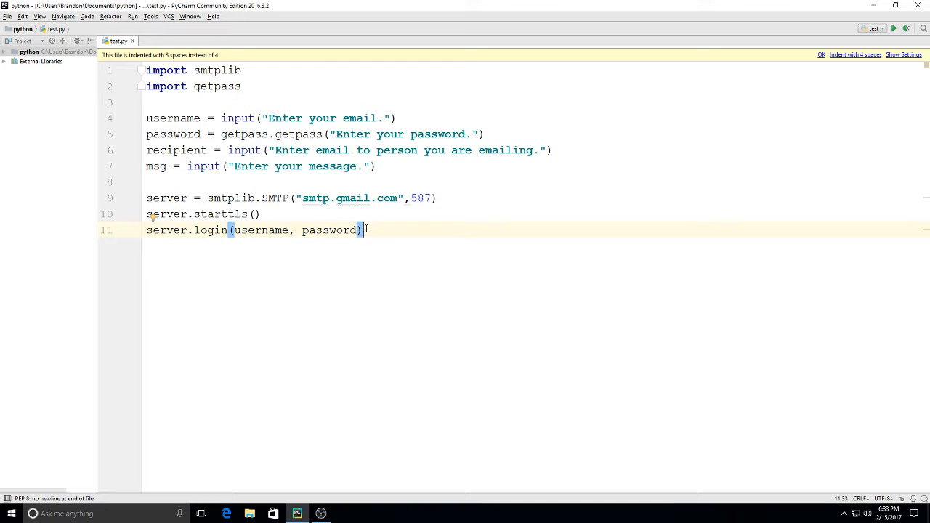
pyautogui.press('Enter')
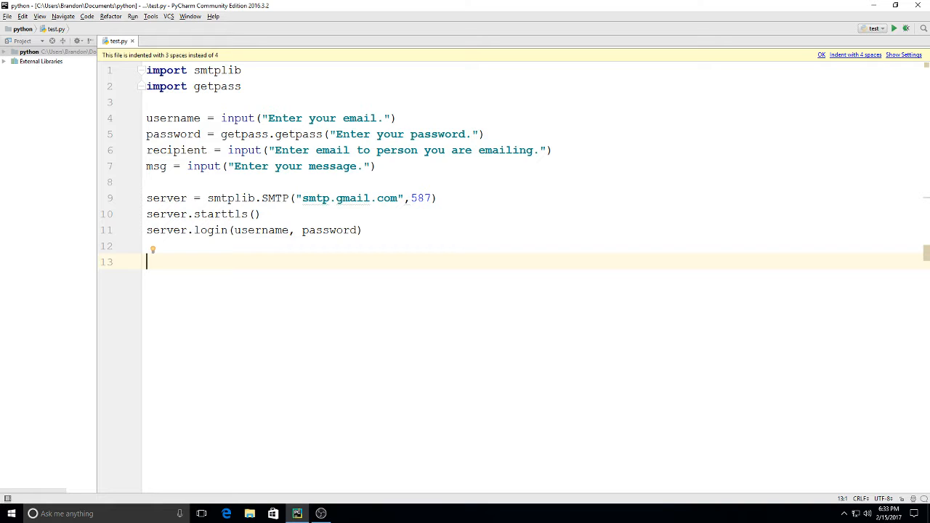
# Step: Add server.sendmail(username, recipient, msg) on line 13, followed by server.quit()
pyautogui.write('s')
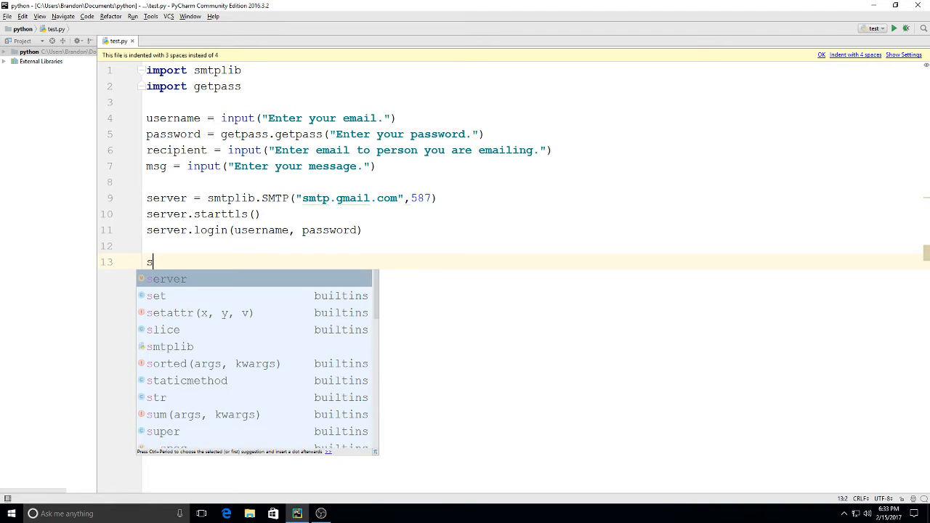
pyautogui.write('erver.')
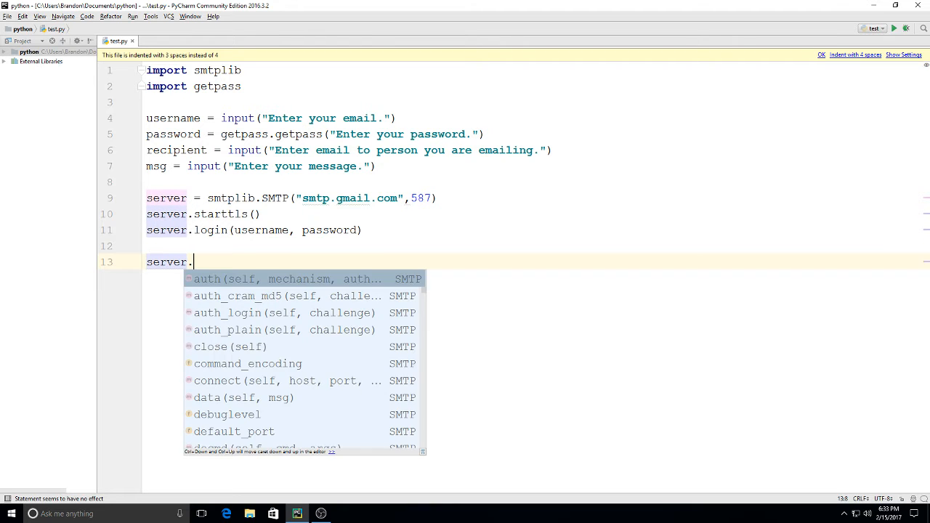
pyautogui.write('sendmail(')
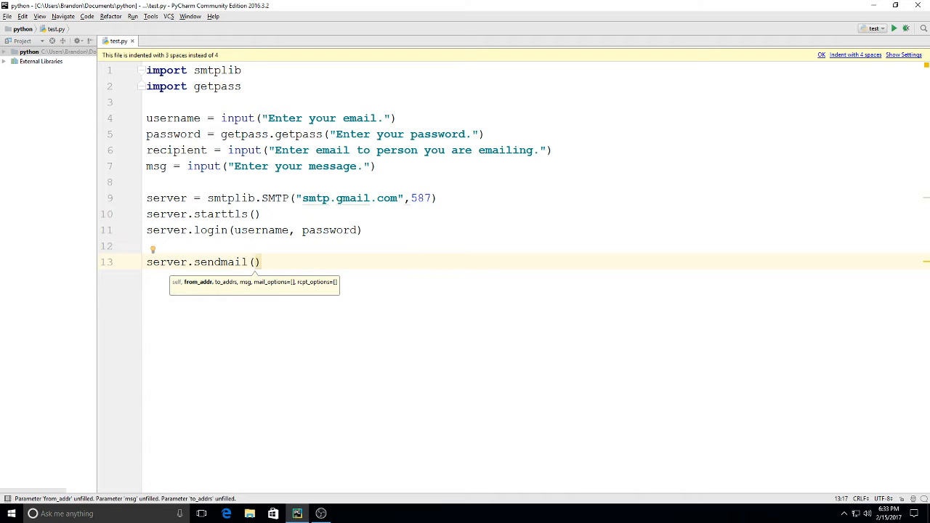
pyautogui.write('username')
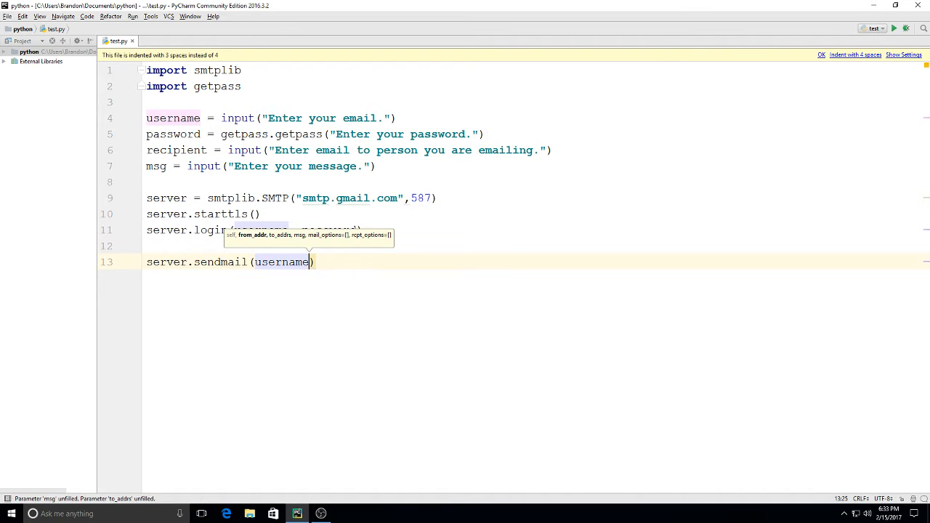
pyautogui.write(',')
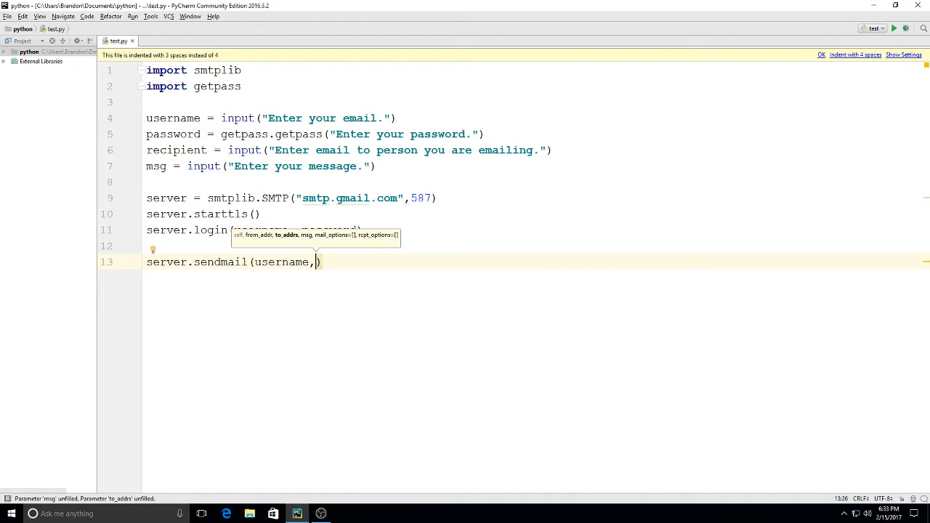
pyautogui.write('recipient')
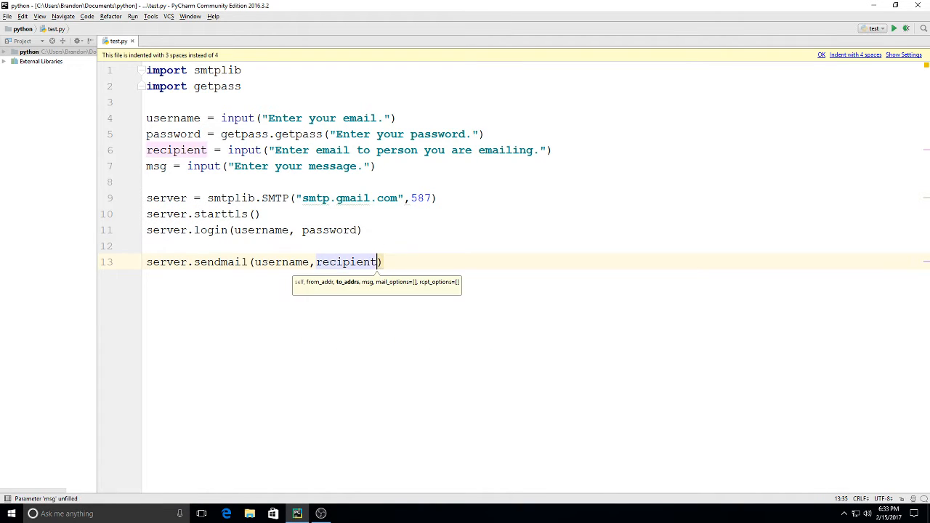
pyautogui.write(',')
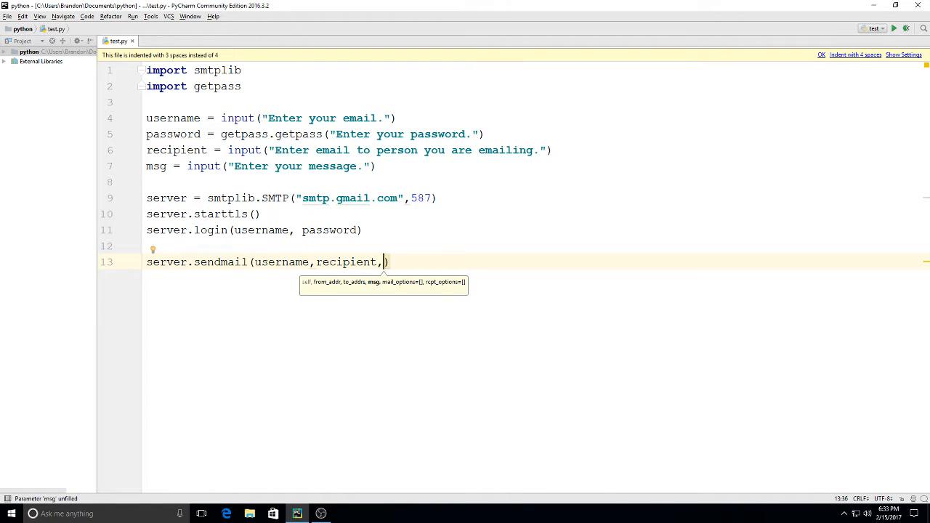
pyautogui.write('msg')
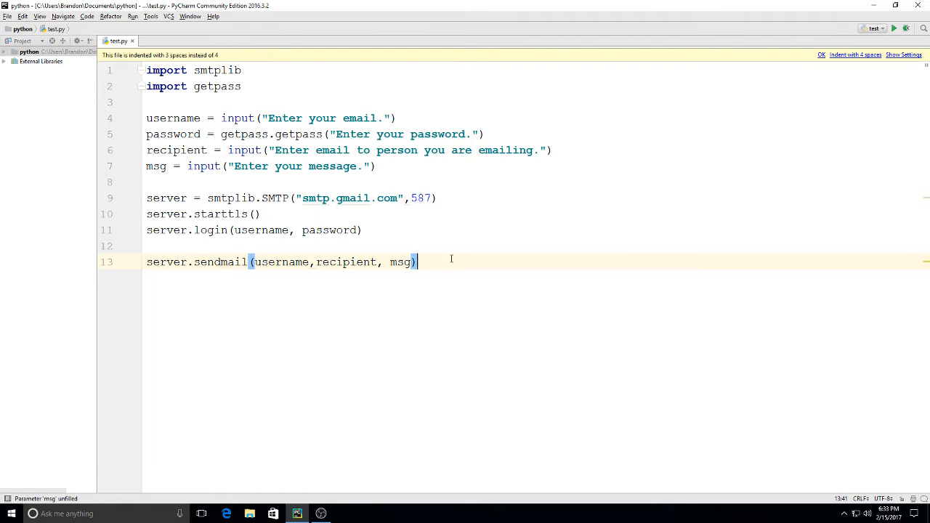
pyautogui.write('ser')
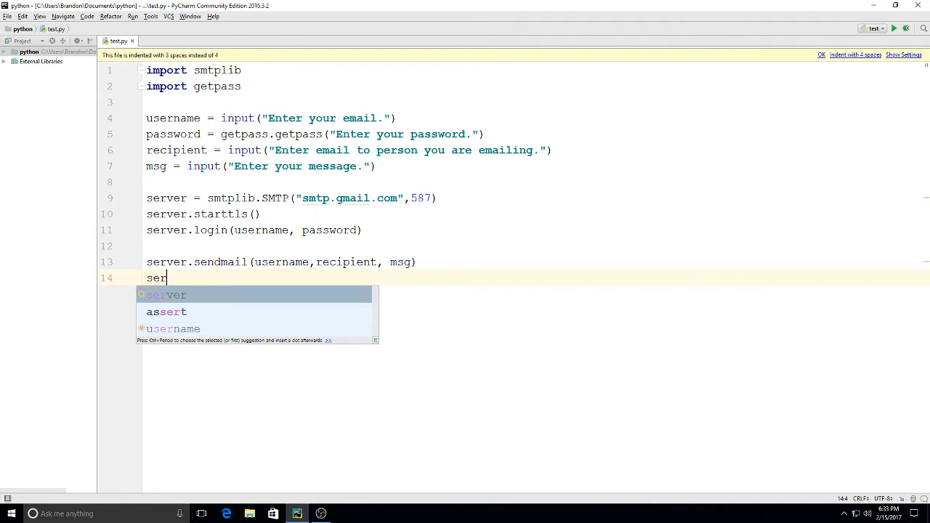
pyautogui.write('ver.quit(')
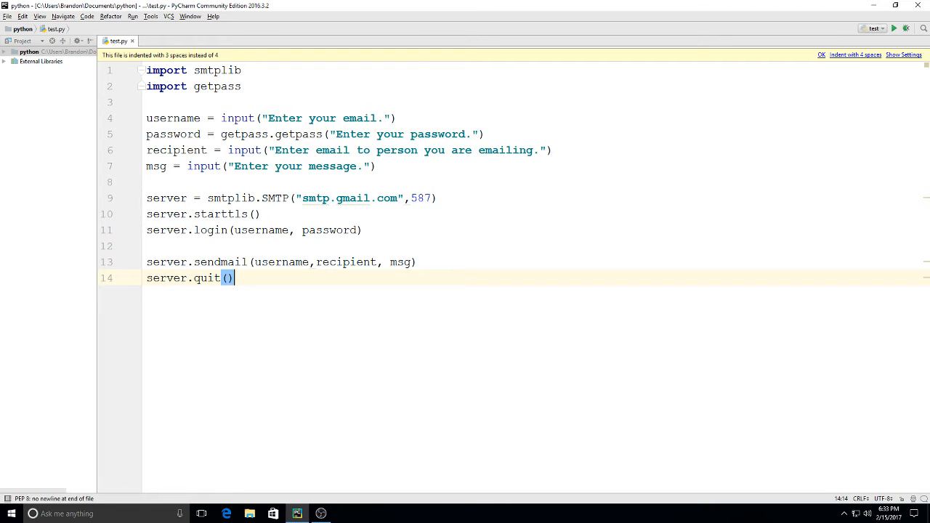
# Step: Add an empty print() and print("Message sent!") on lines 15–16
pyautogui.press('enter')
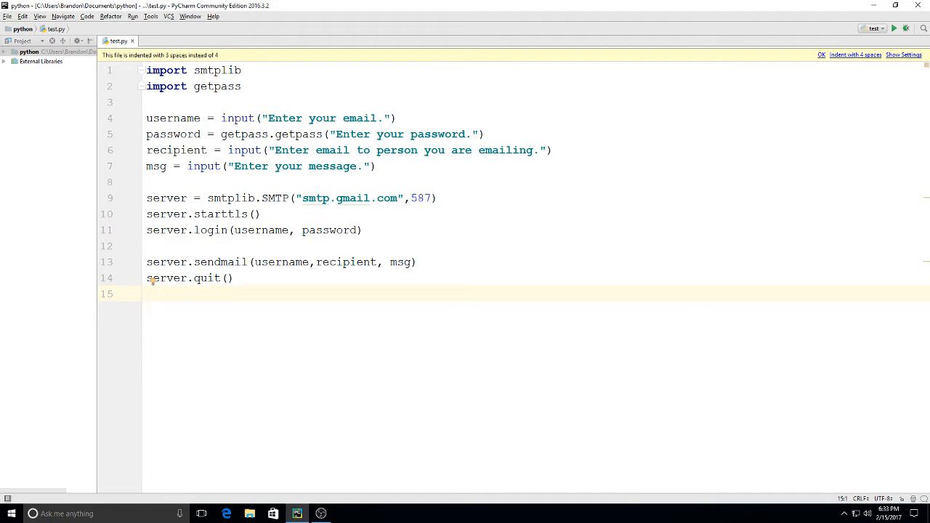
pyautogui.write('prin')
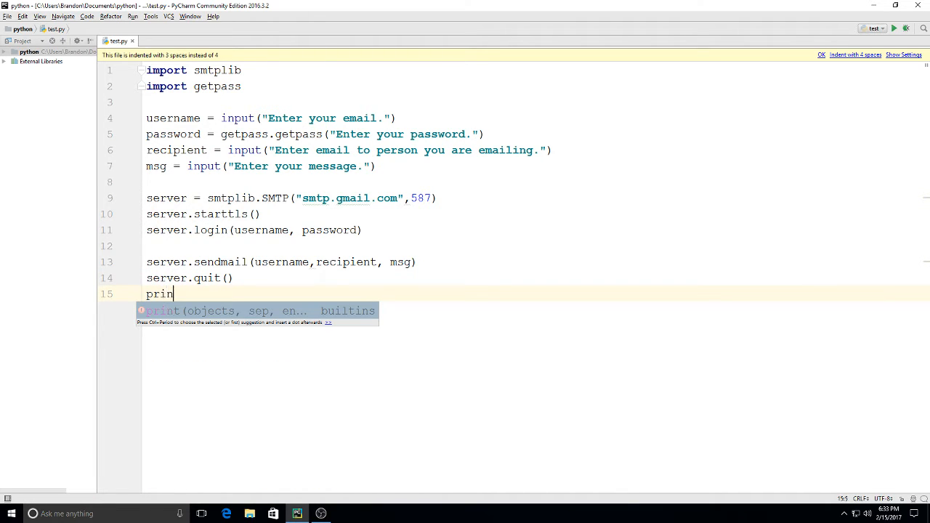
pyautogui.press('Tab')
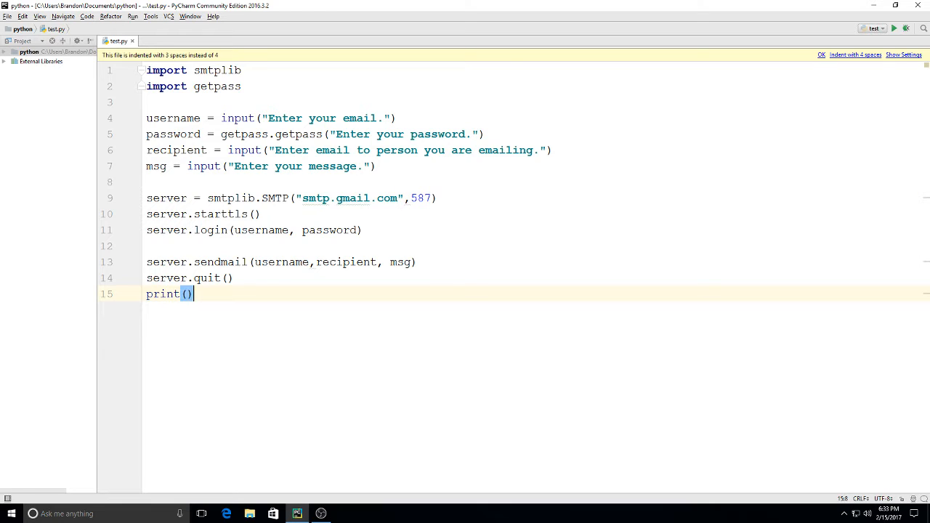
pyautogui.press('enter')
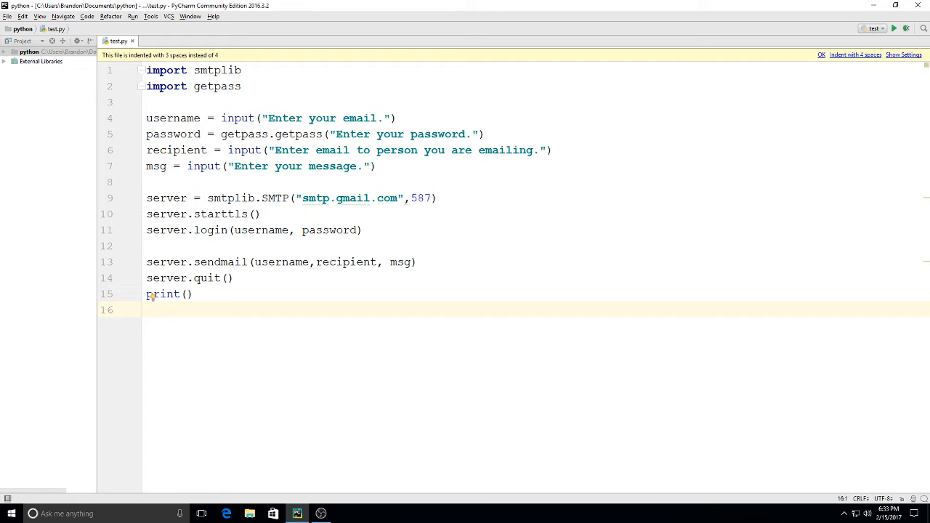
pyautogui.write('print')
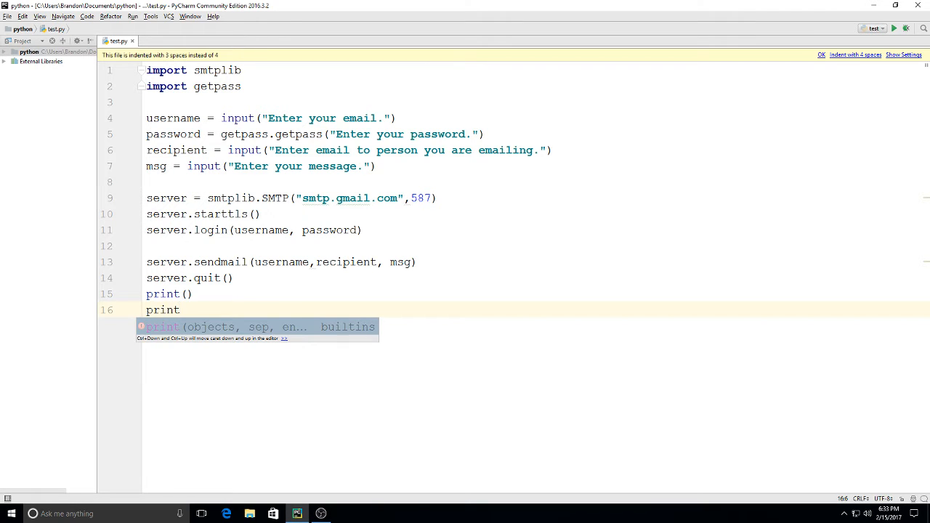
pyautogui.write('("Mess"')
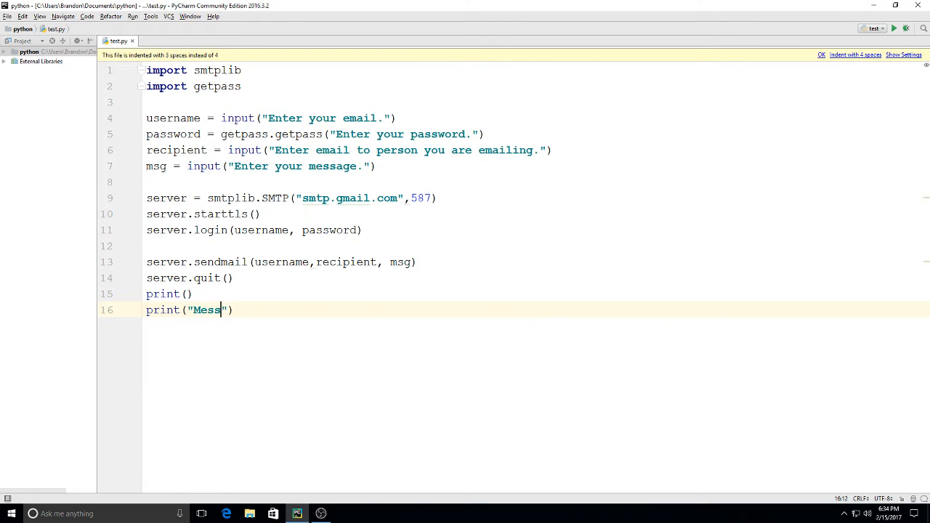
pyautogui.write('age sent!')
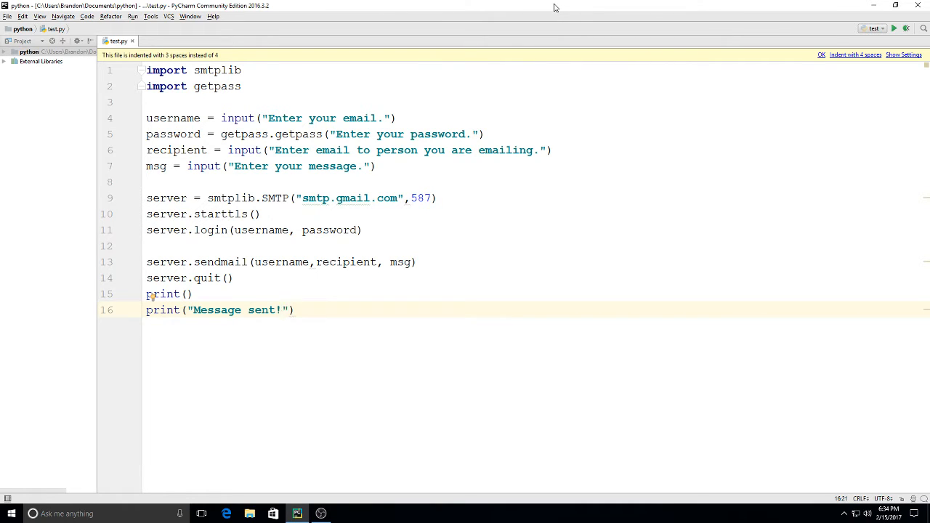
pyautogui.moveTo(657, 12)
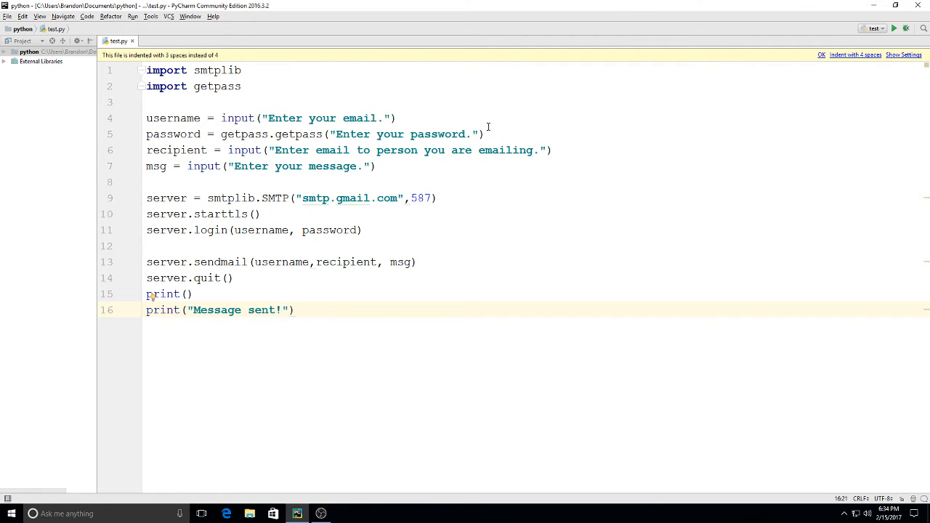
pyautogui.moveTo(208, 381)
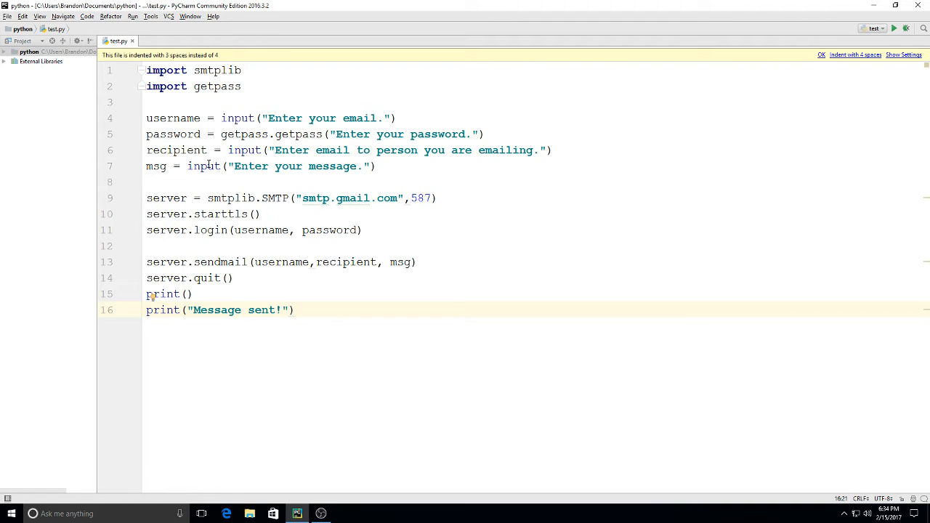
pyautogui.moveTo(307, 123)
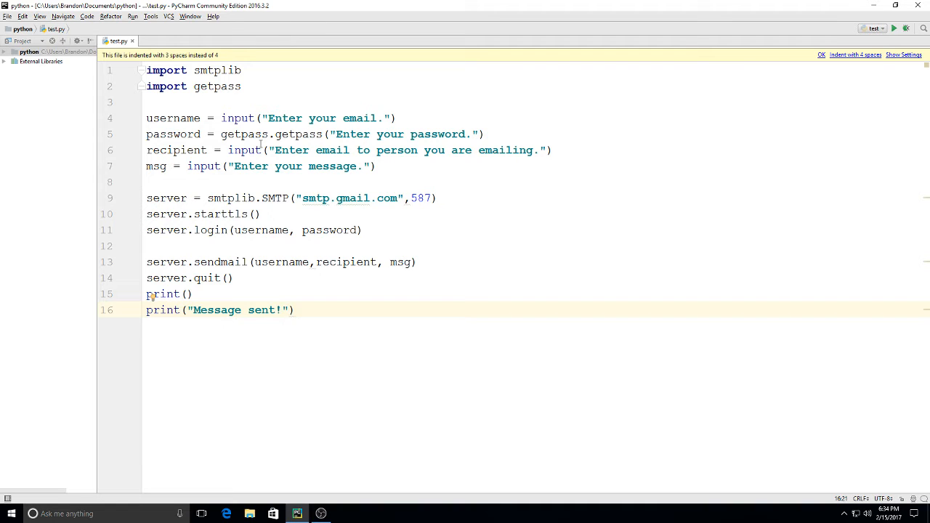
pyautogui.moveTo(274, 118)
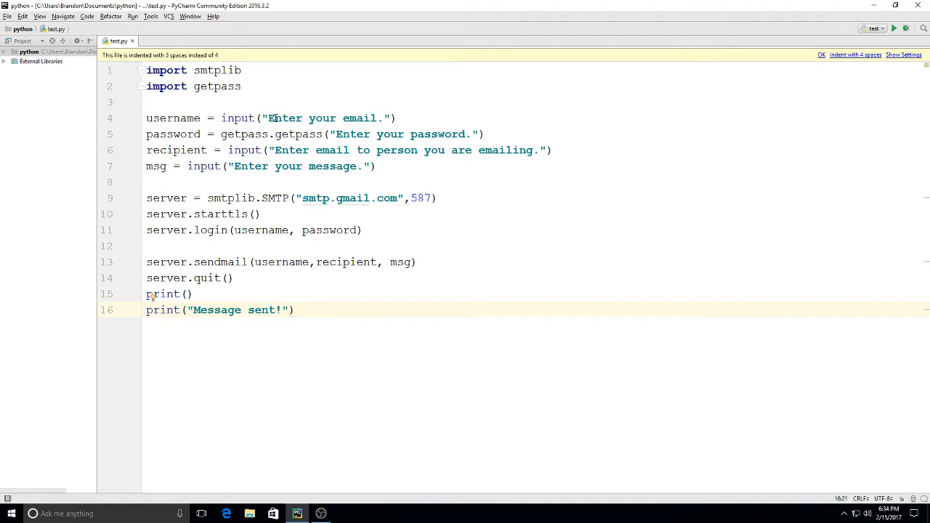
pyautogui.moveTo(283, 105)
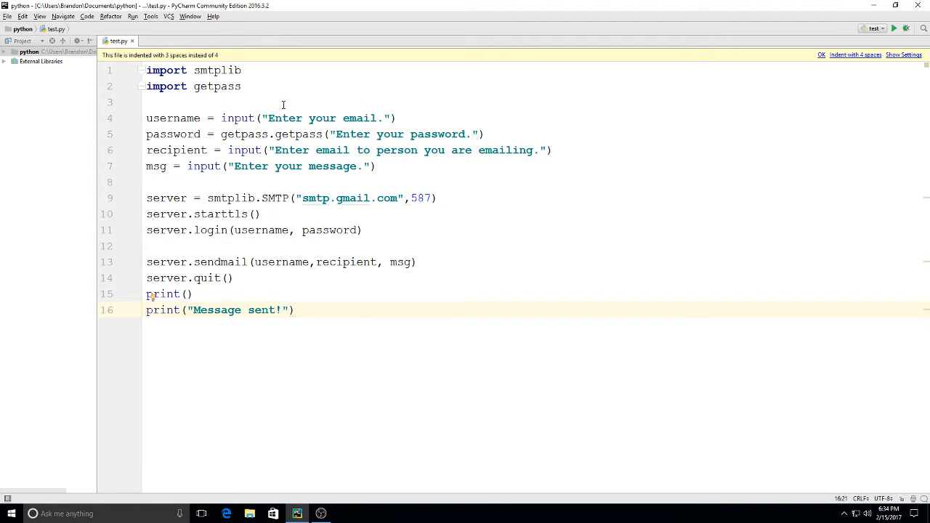
pyautogui.moveTo(399, 99)
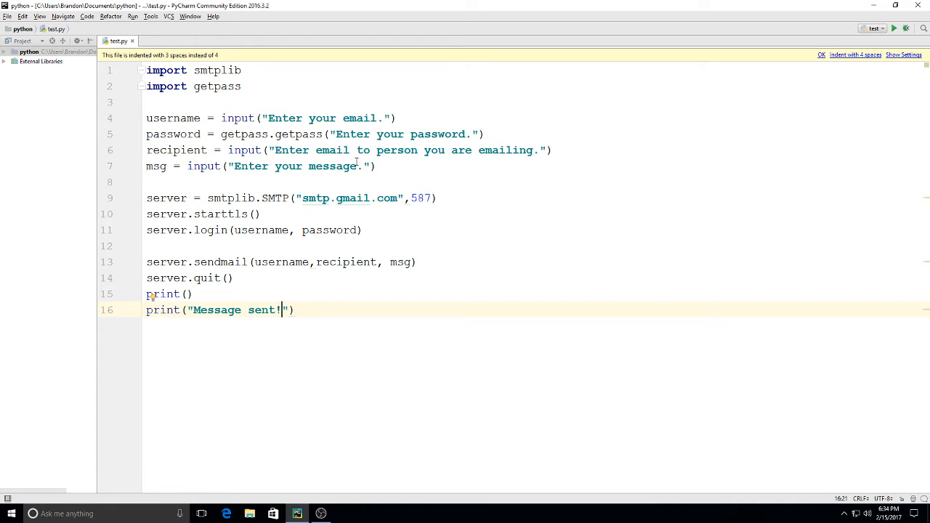
pyautogui.moveTo(560, 219)
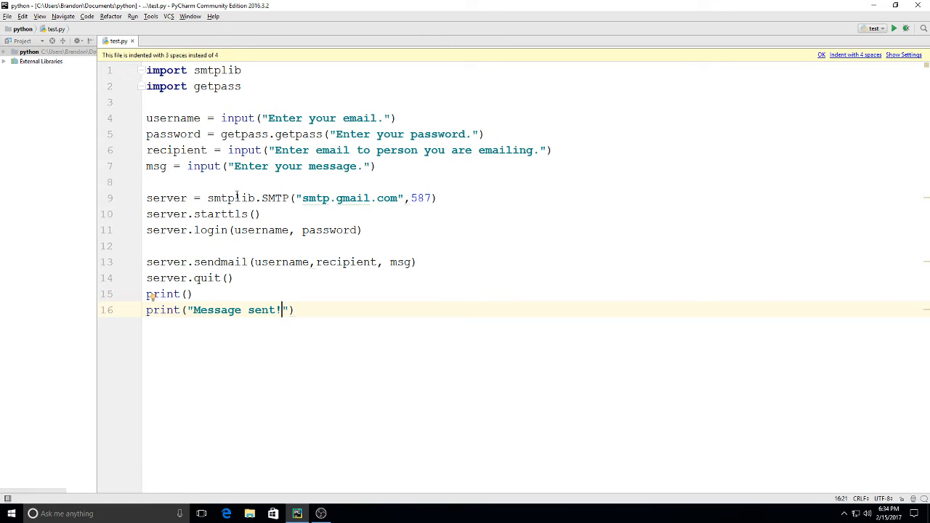
pyautogui.moveTo(210, 249)
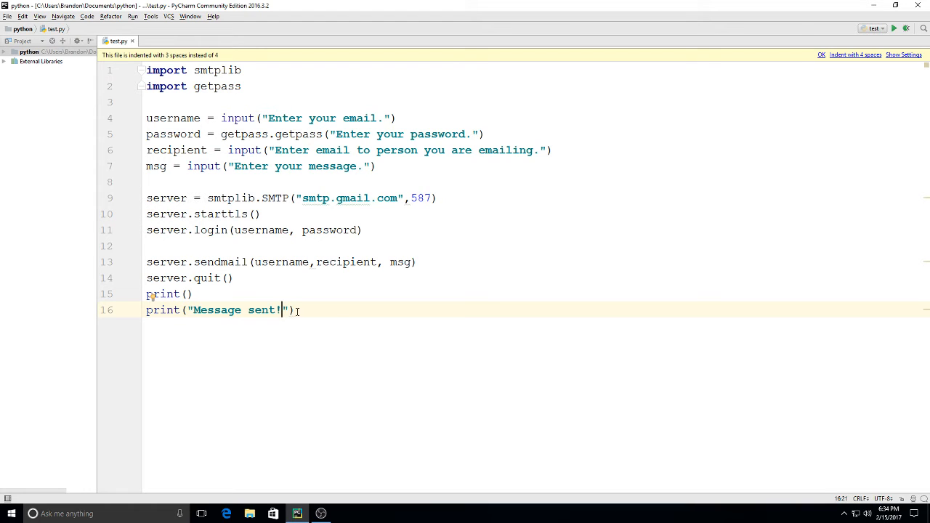
pyautogui.moveTo(294, 309)
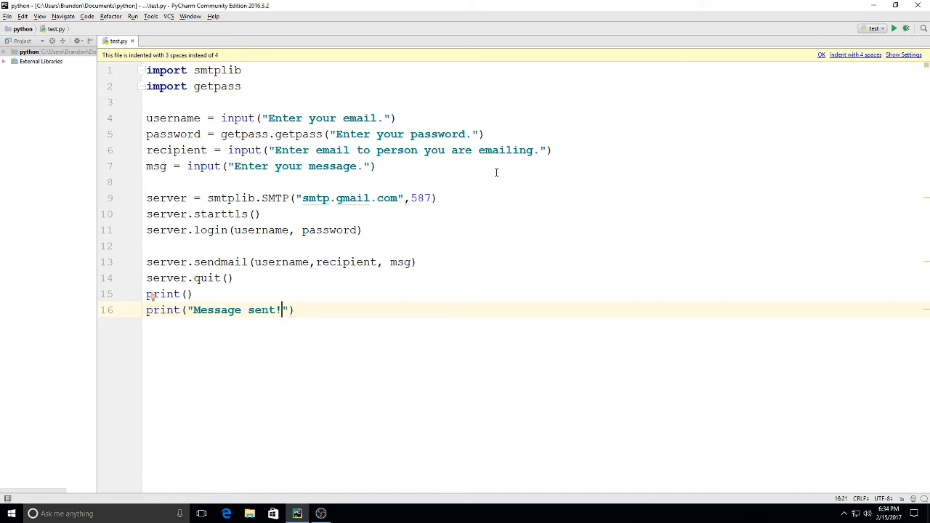
pyautogui.moveTo(635, 118)
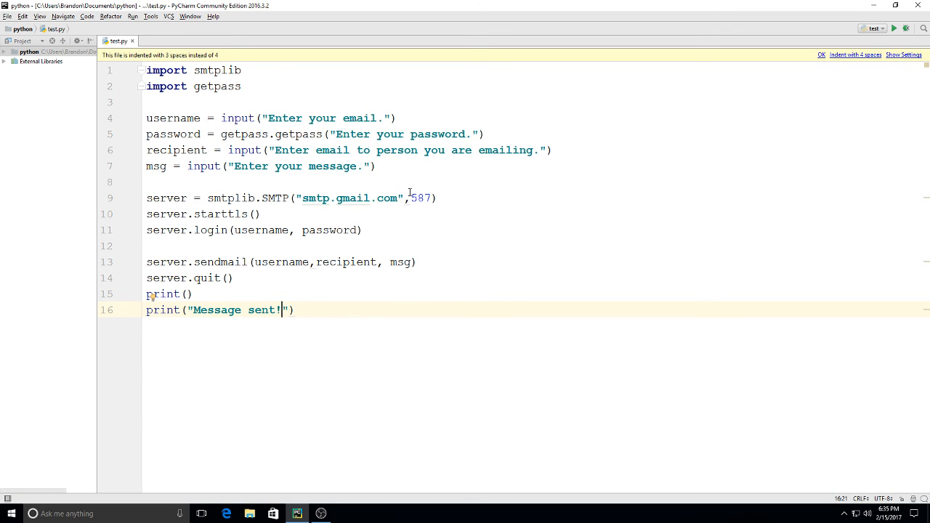
pyautogui.moveTo(497, 315)
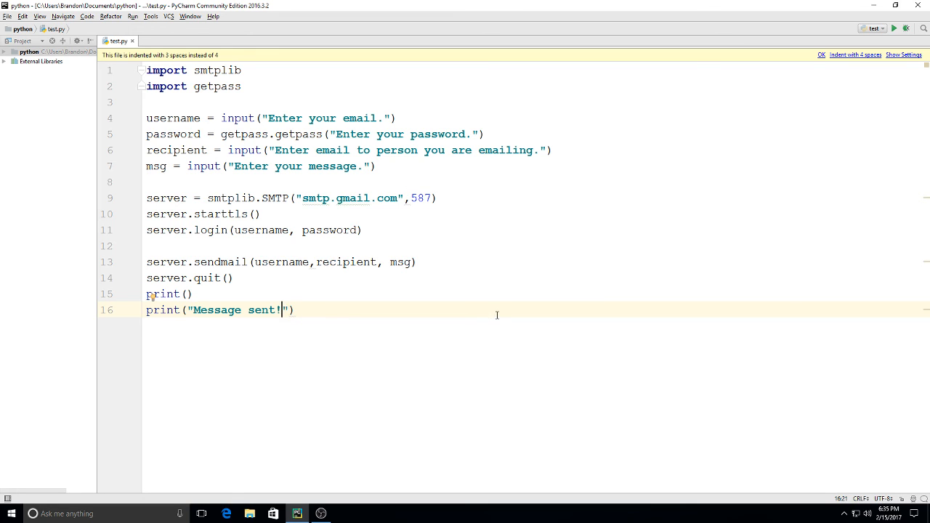
pyautogui.moveTo(445, 346)
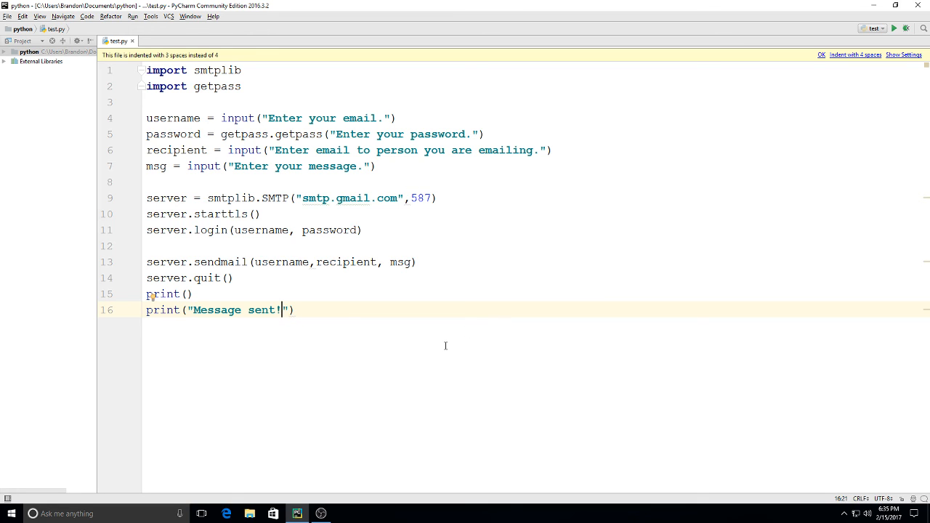